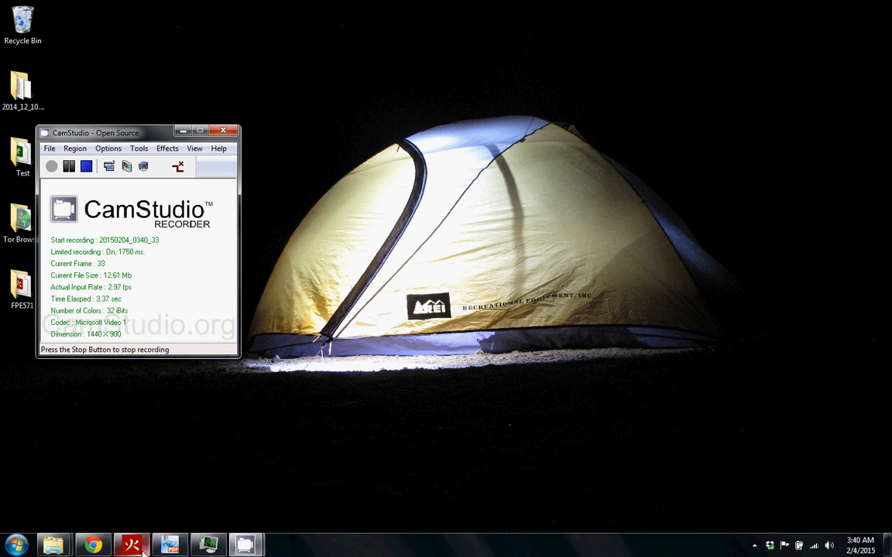
Restore the PyroSim building model window with its Surfaces tree expanded
click(170, 545)
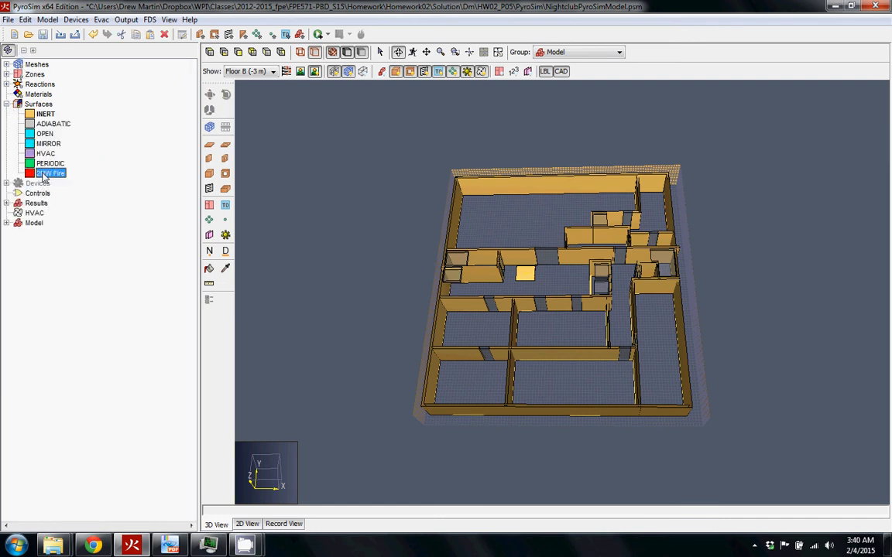
Create a new surface named HRR Fire with Surface Type Burner and confirm it
double_click(51, 174)
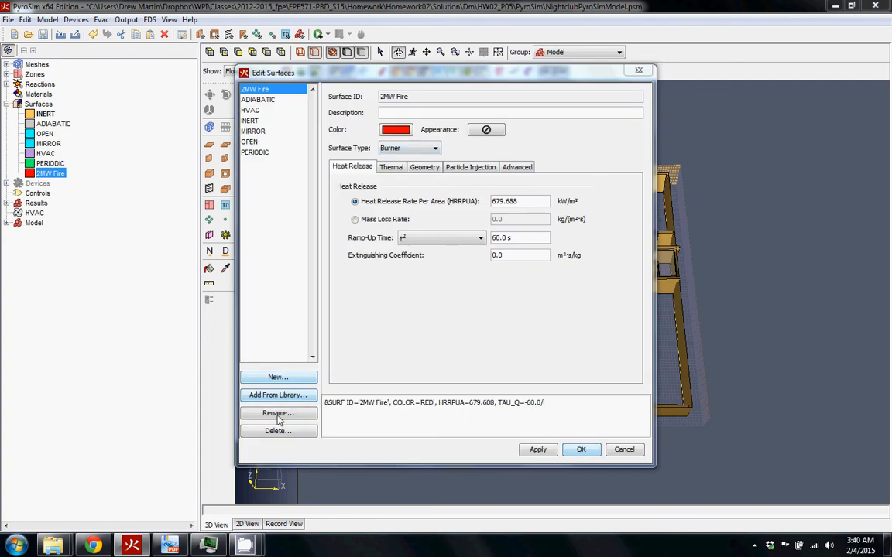
click(277, 378)
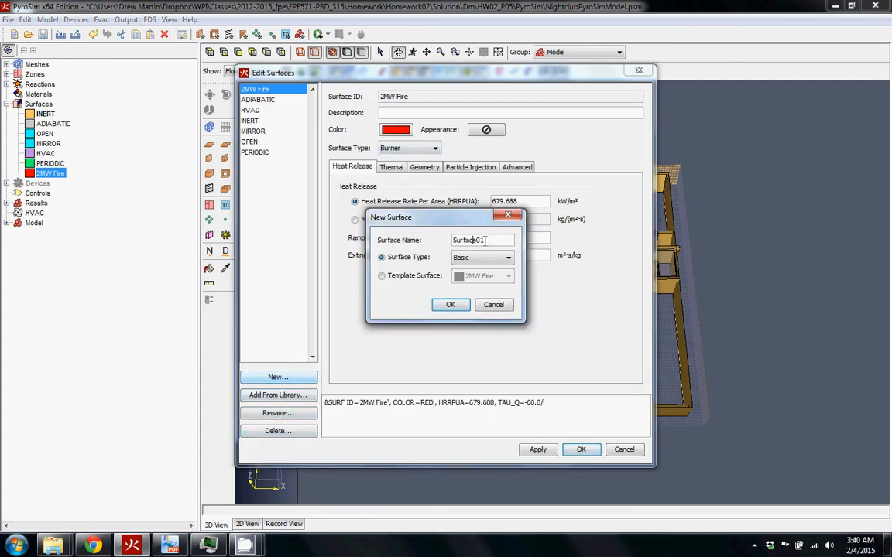
text(HRR Fire)
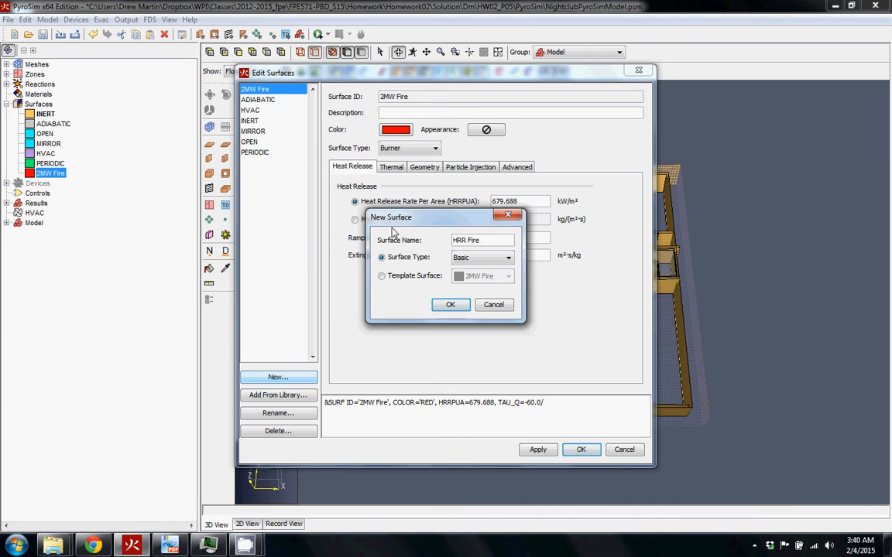
click(483, 257)
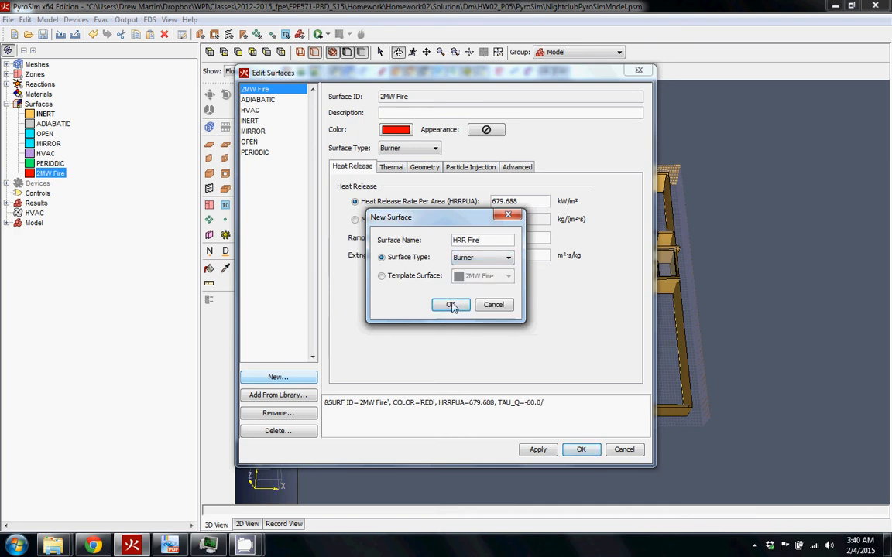
click(450, 303)
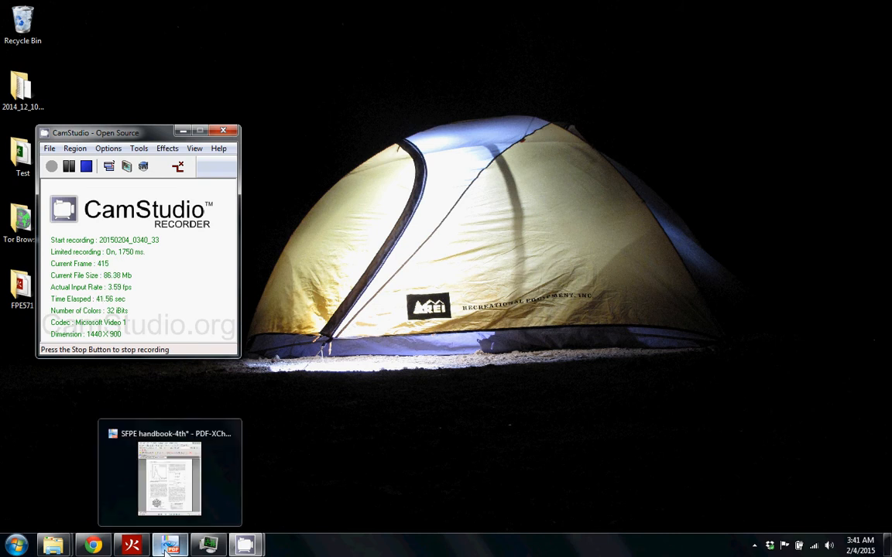
Bring the open SFPE handbook back up in PDF-XChange Viewer
click(170, 472)
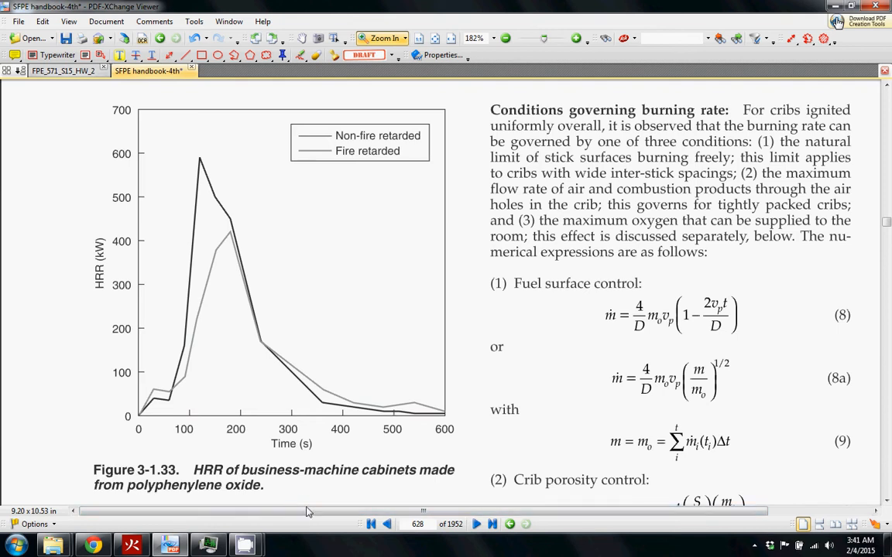
mouse_move(196, 260)
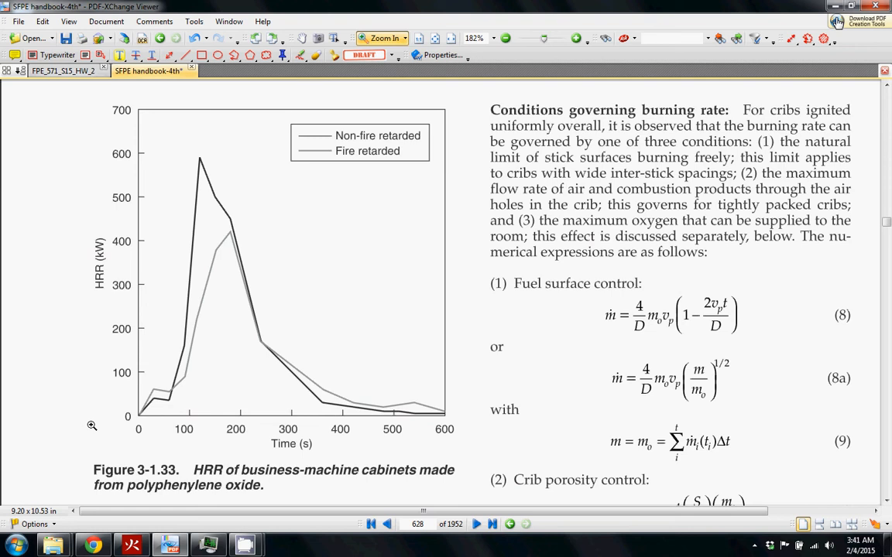
mouse_move(267, 379)
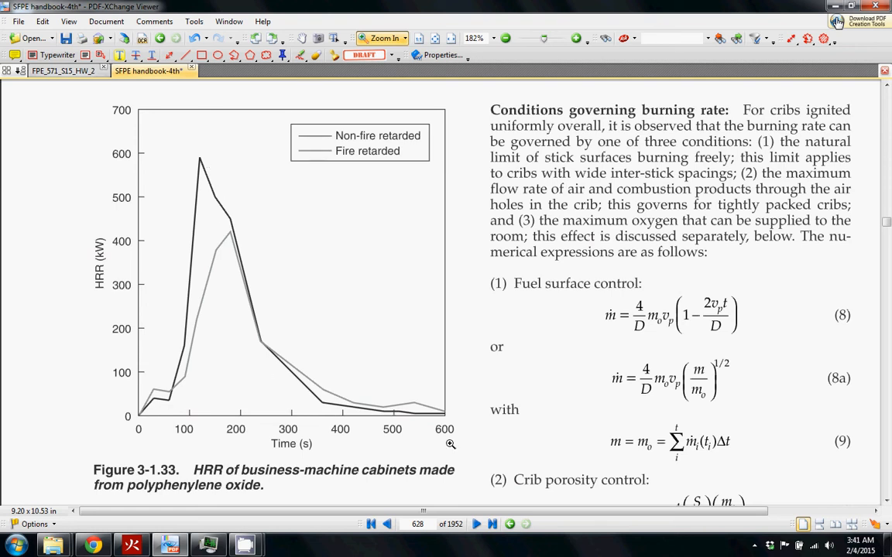
mouse_move(251, 302)
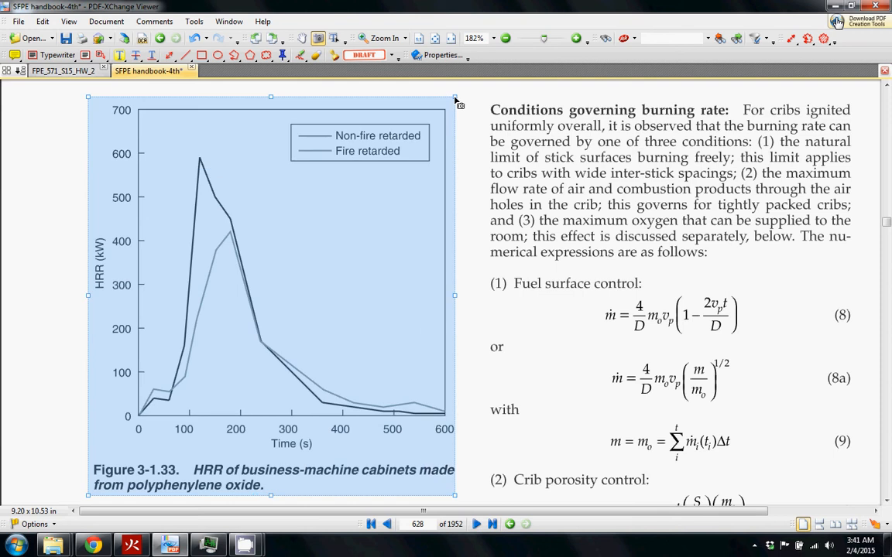
mouse_move(193, 442)
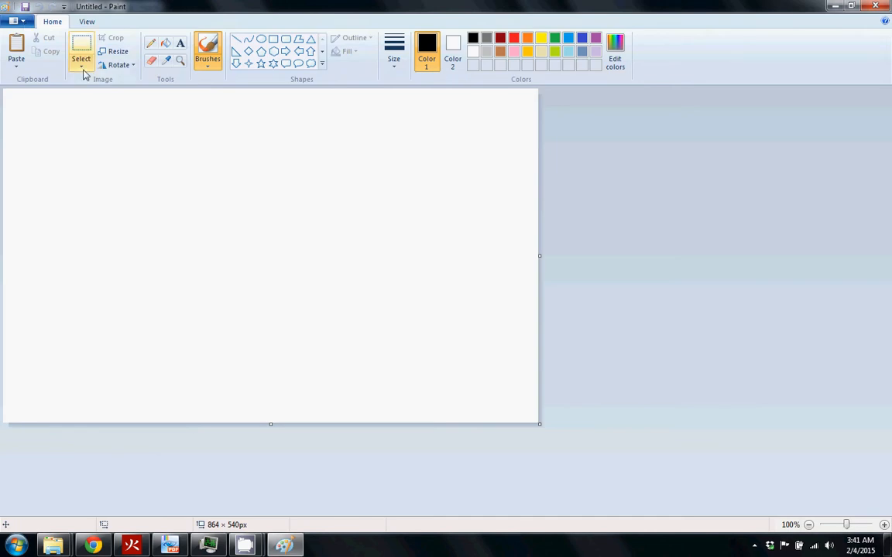
Paste the copied HRR chart into Paint and save it to the desktop as HRR.png
click(15, 50)
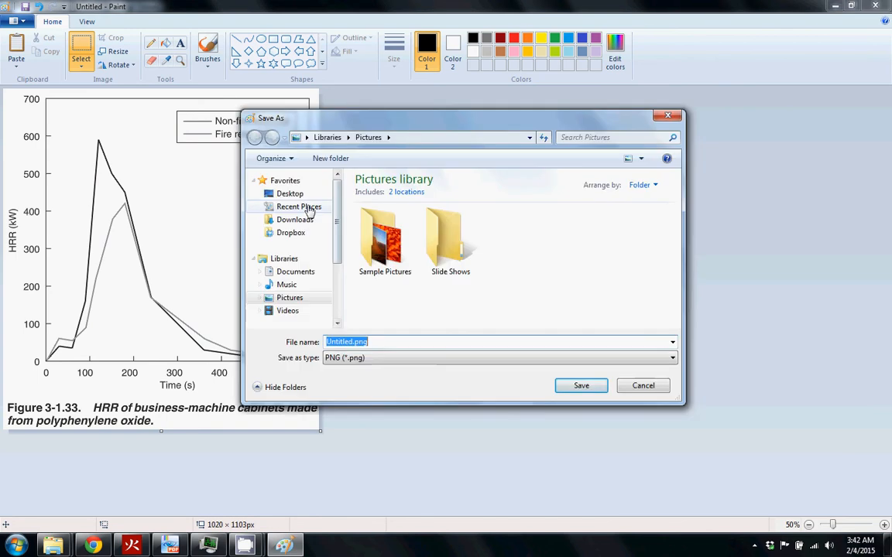
click(290, 194)
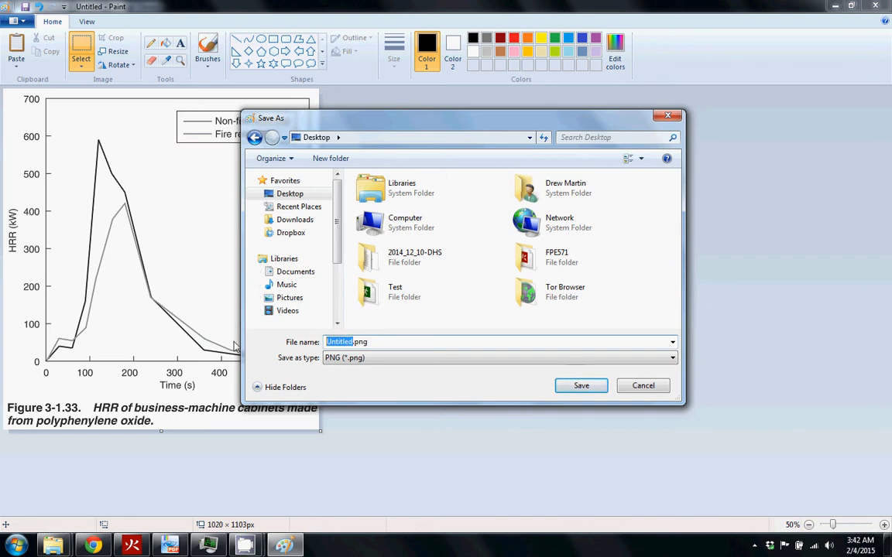
click(581, 385)
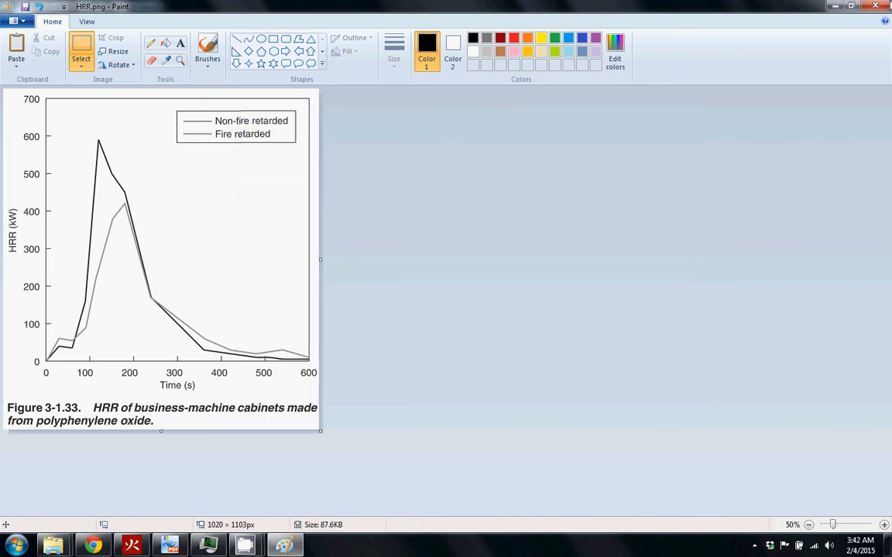
click(169, 545)
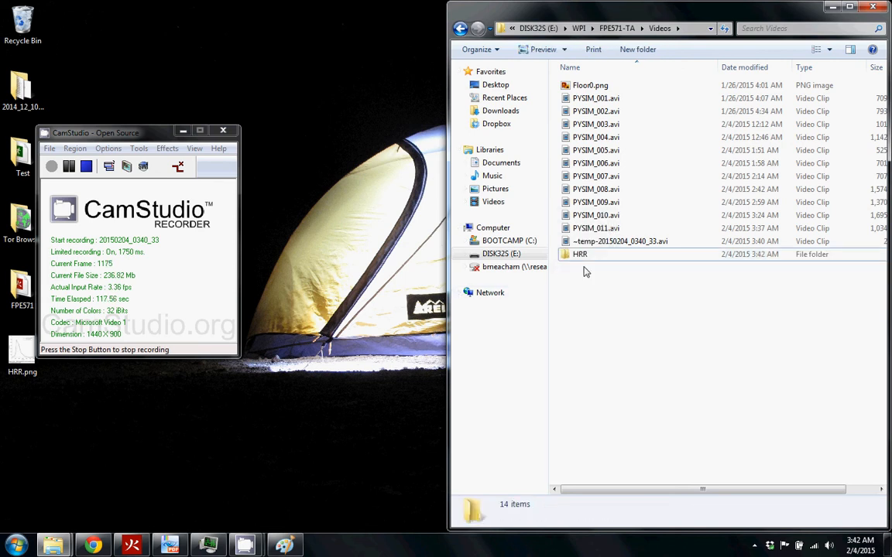
Open the HRR folder, then launch Engauge Digitizer from the Start menu, allowing it to run
double_click(579, 254)
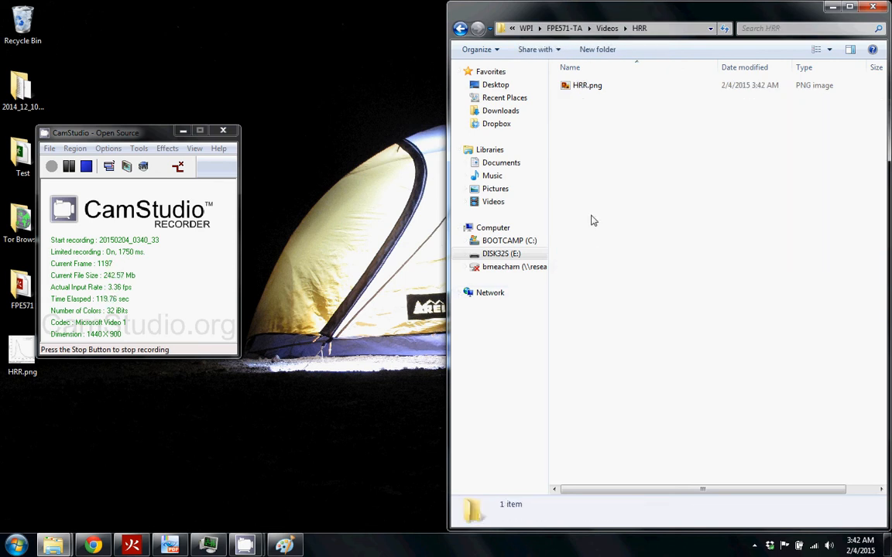
click(13, 545)
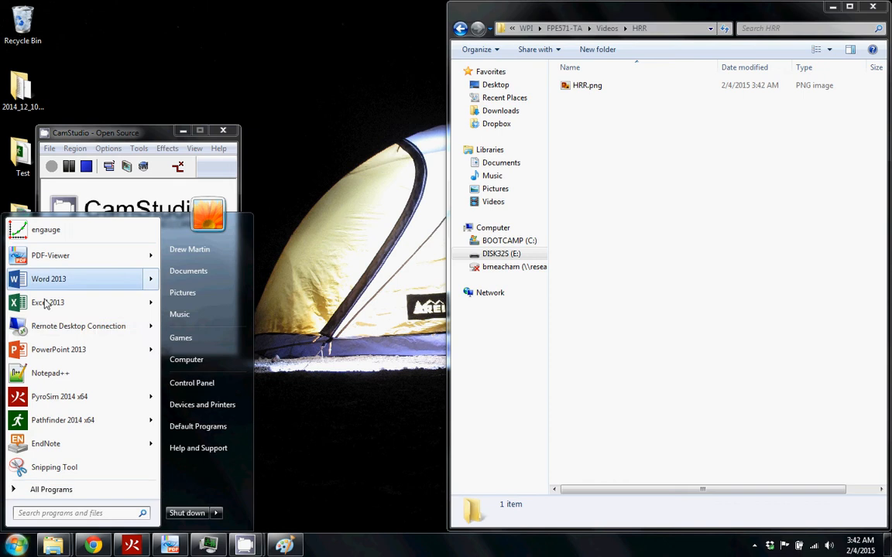
mouse_move(86, 396)
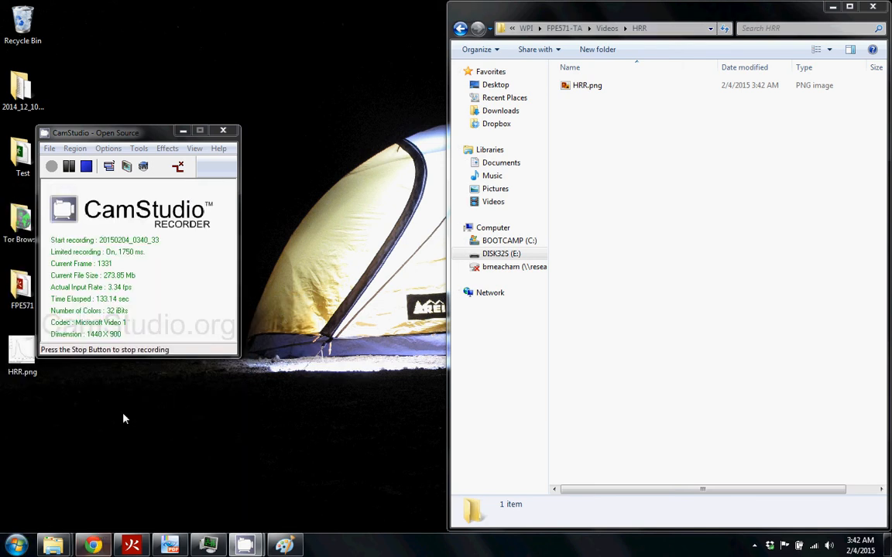
click(14, 545)
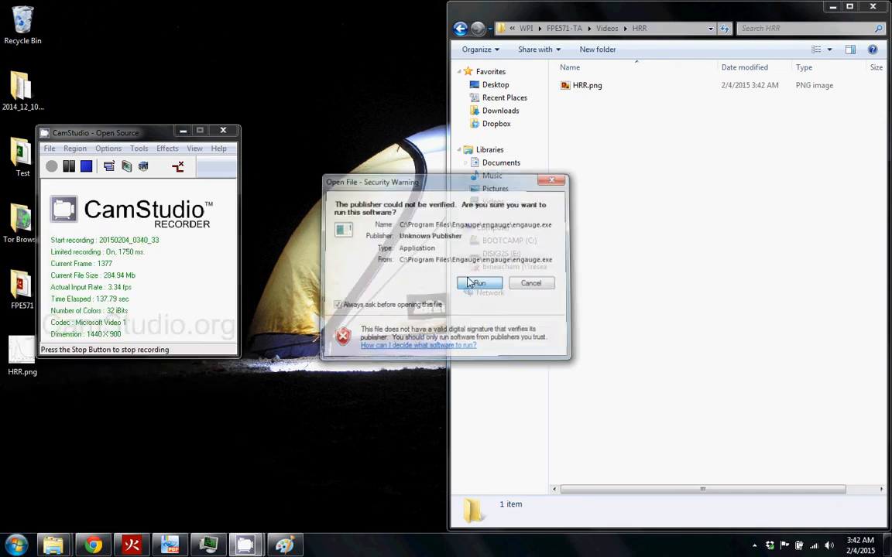
click(476, 282)
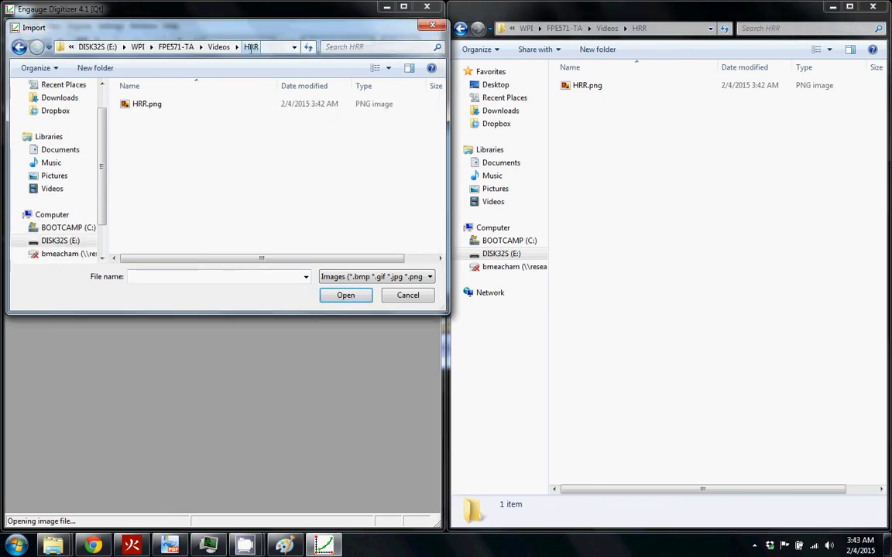
Import HRR.png into Engauge Digitizer and scroll down to the chart's axes
click(147, 102)
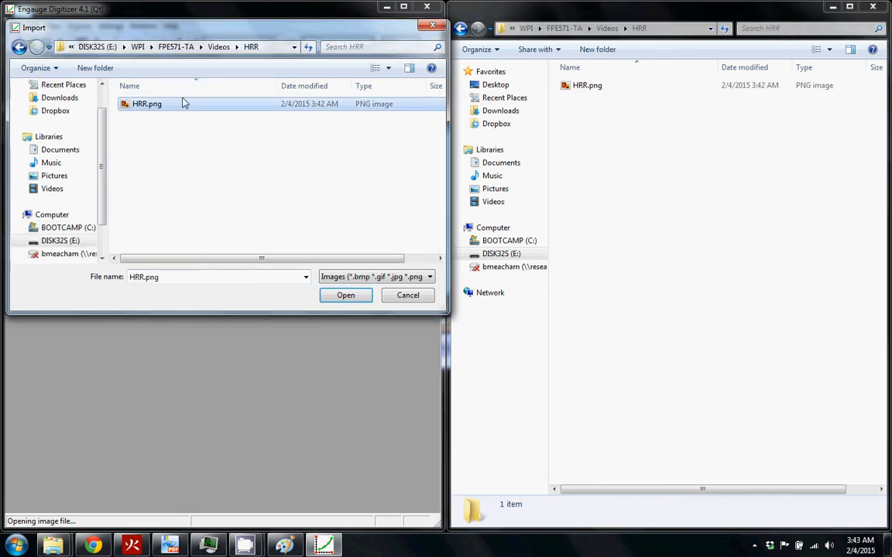
click(345, 294)
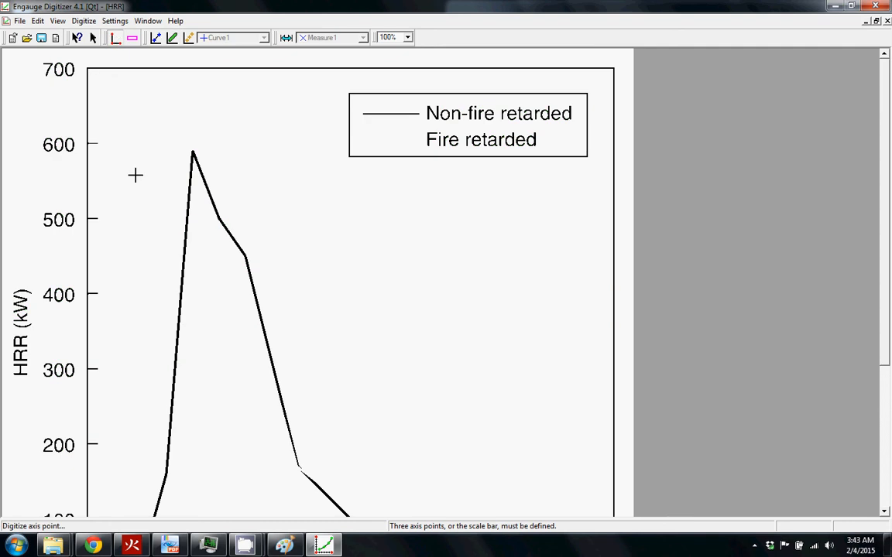
mouse_move(164, 138)
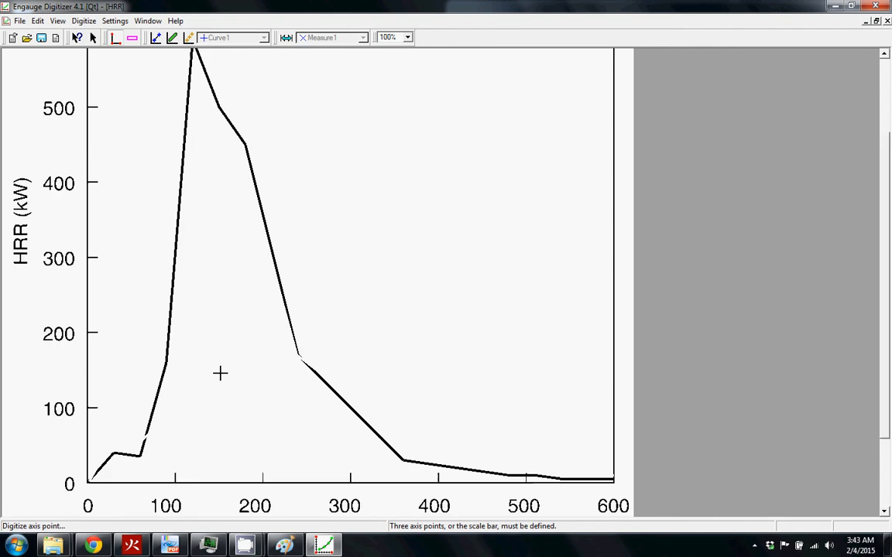
scroll(down, 3)
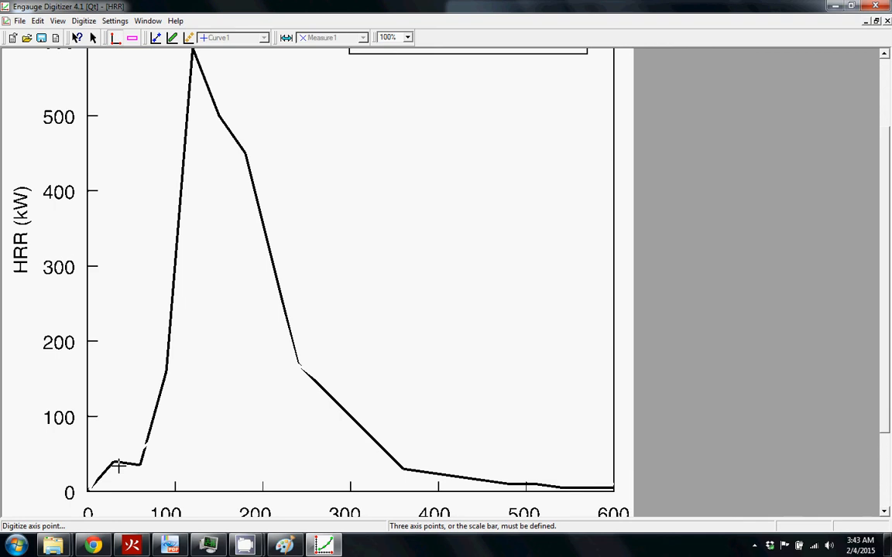
scroll(down, 3)
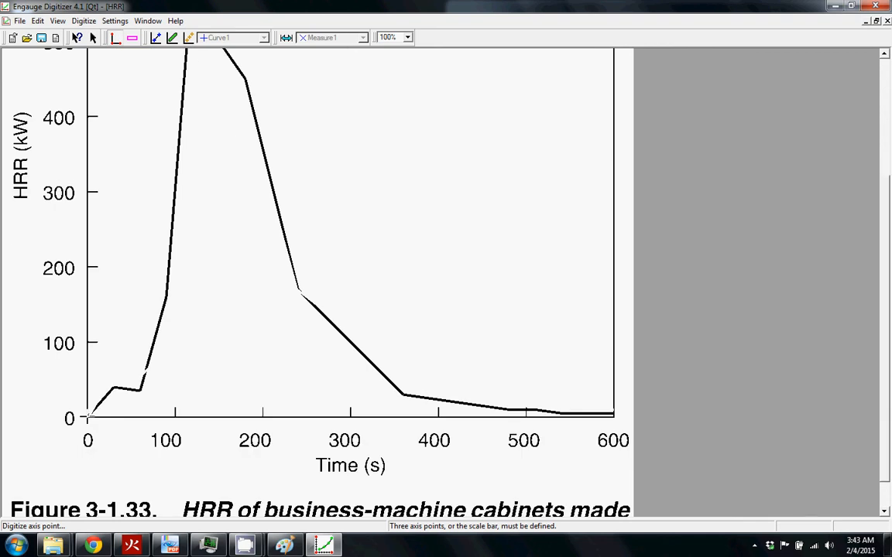
Define the three axis points at the origin, along the time axis (60) and on the HRR axis
click(87, 416)
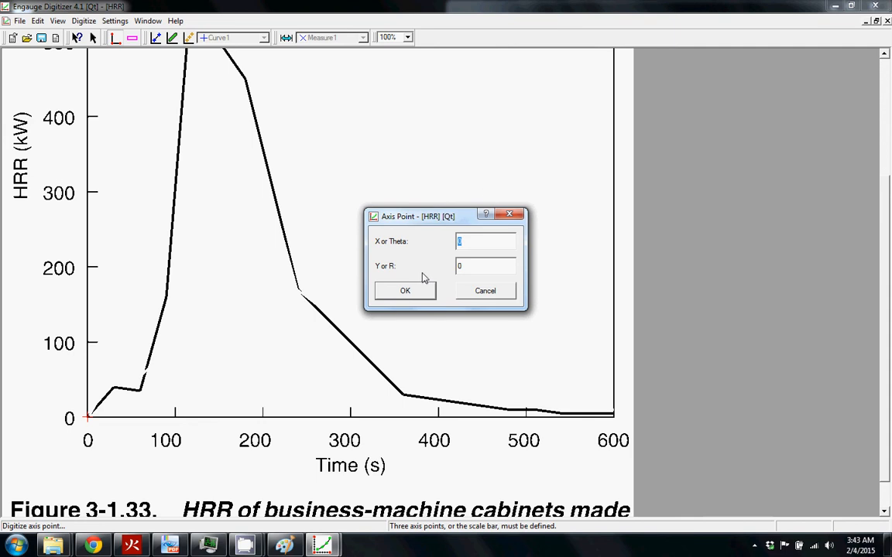
click(404, 291)
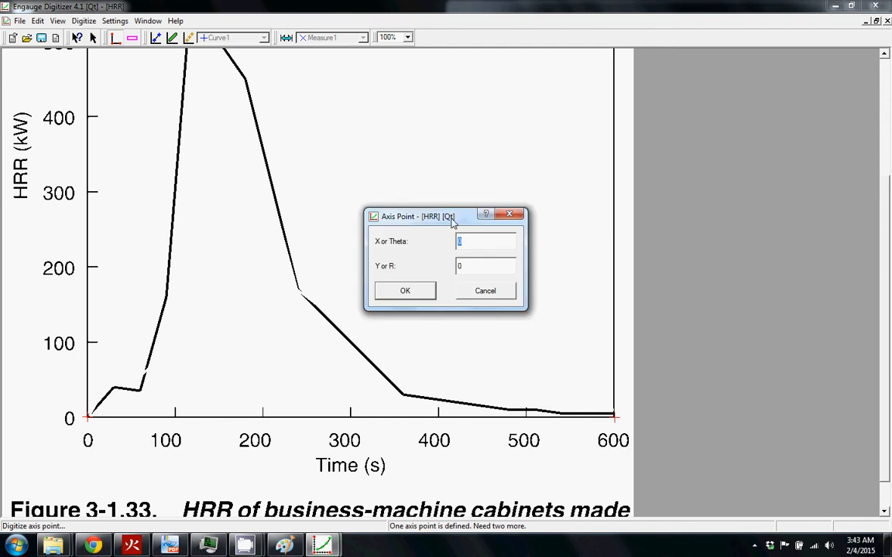
mouse_move(333, 238)
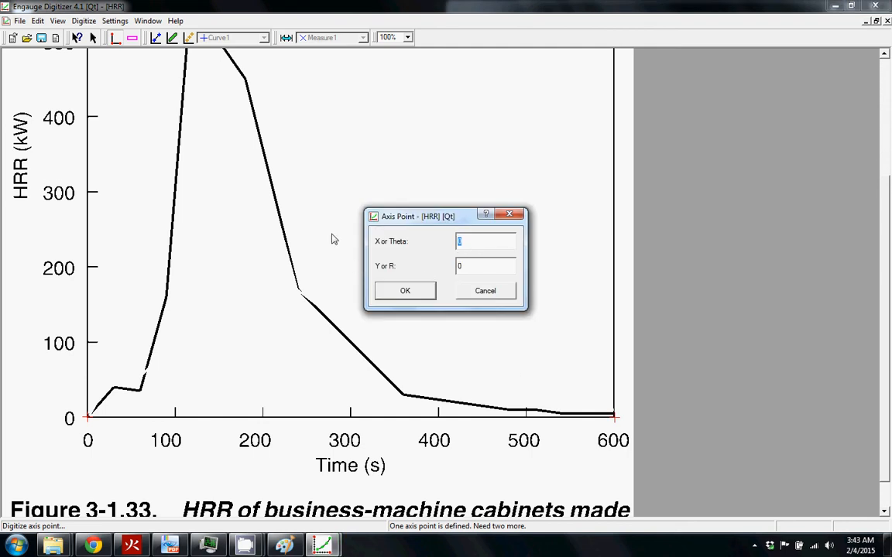
mouse_move(307, 449)
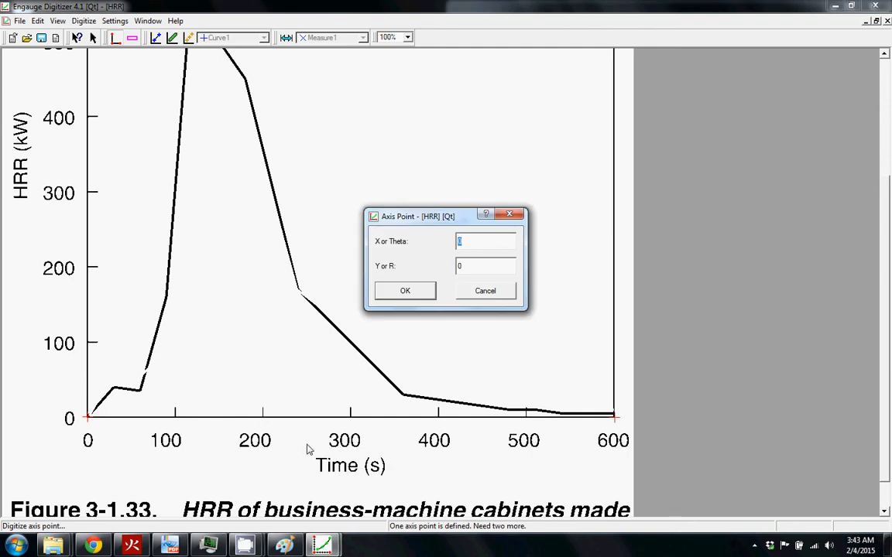
mouse_move(99, 141)
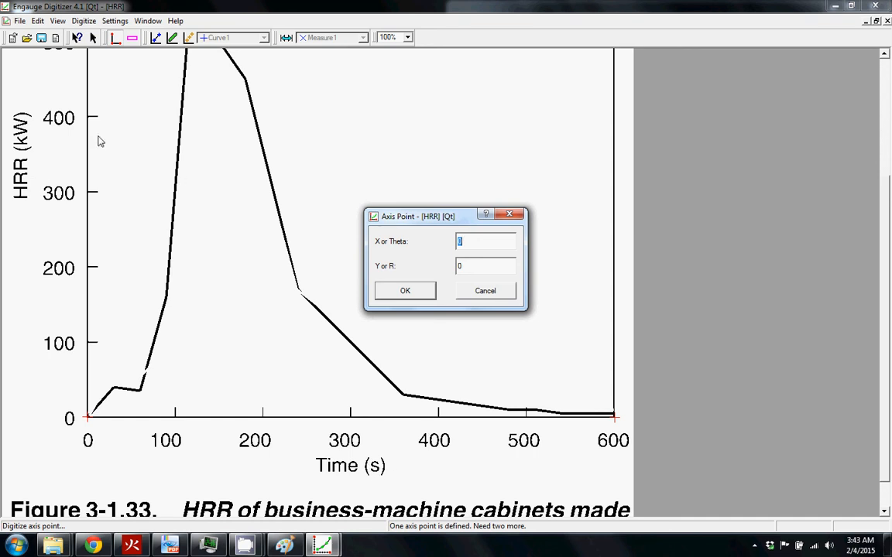
mouse_move(570, 407)
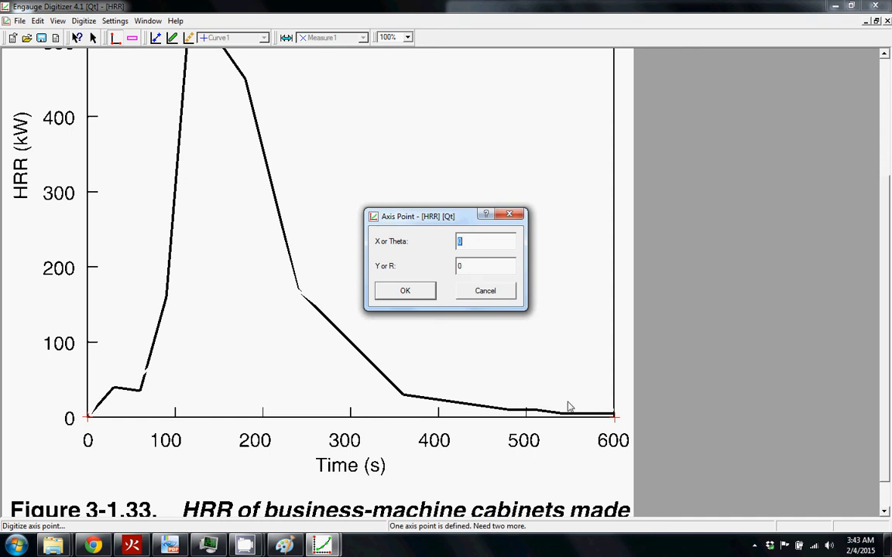
mouse_move(387, 250)
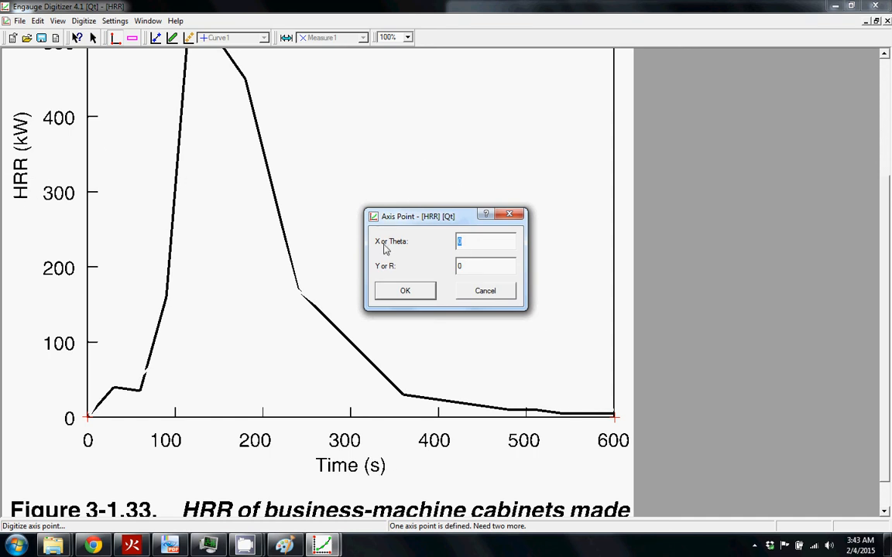
mouse_move(43, 408)
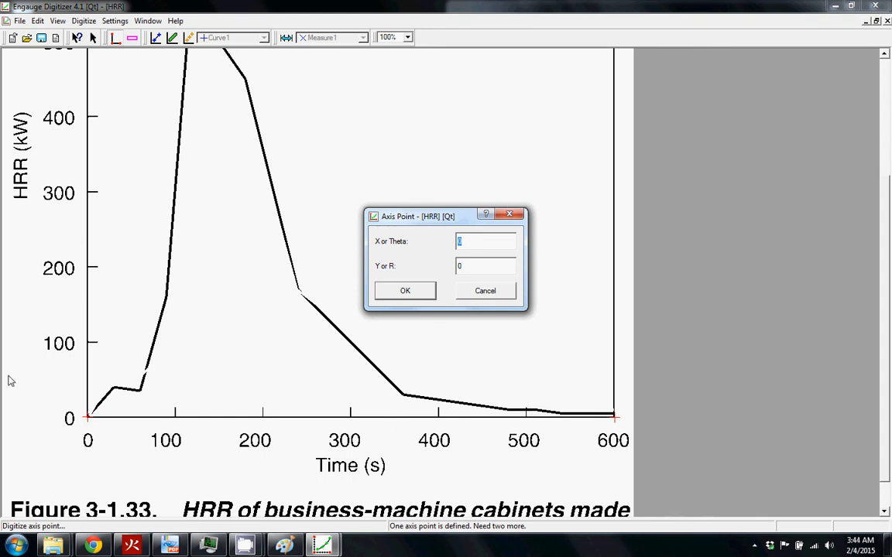
mouse_move(554, 331)
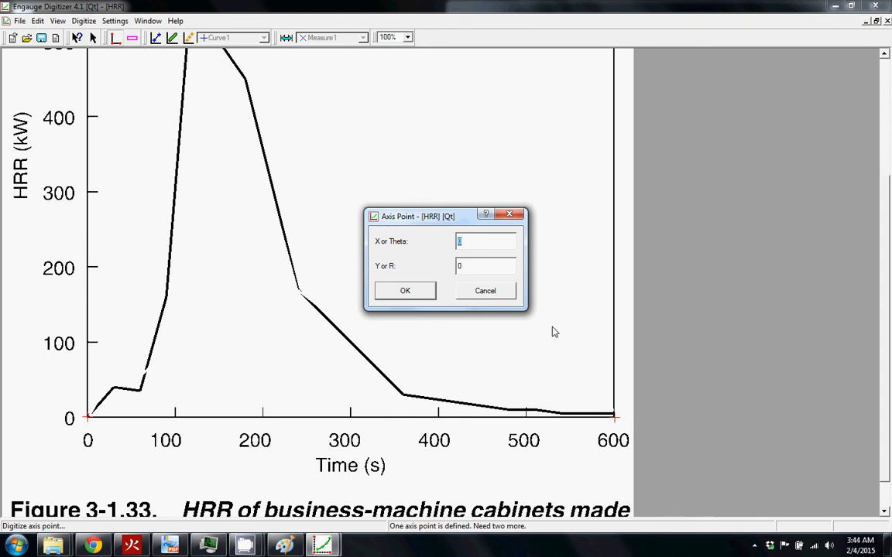
mouse_move(455, 197)
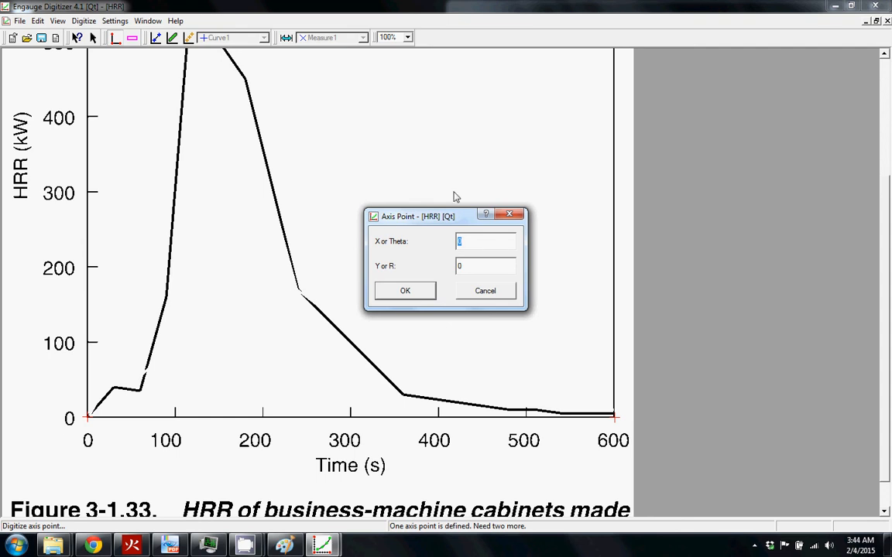
mouse_move(359, 227)
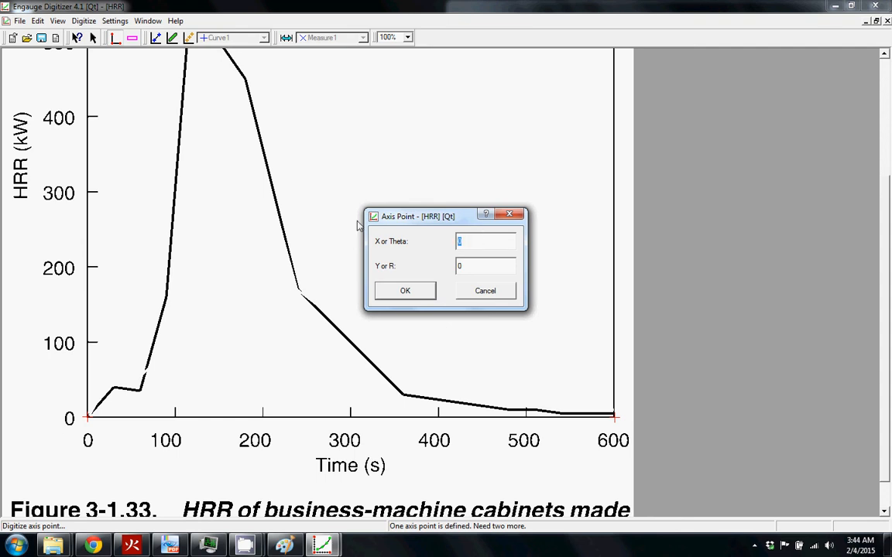
text(60)
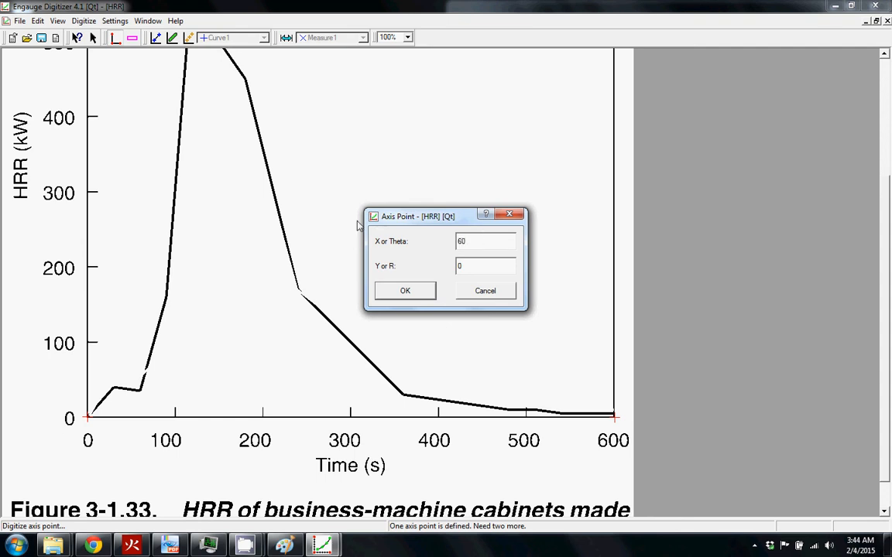
click(404, 291)
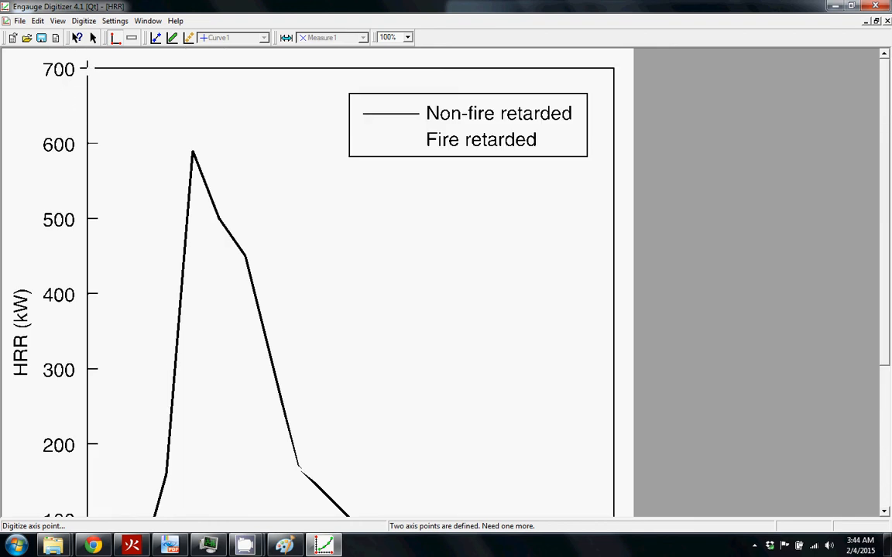
click(87, 68)
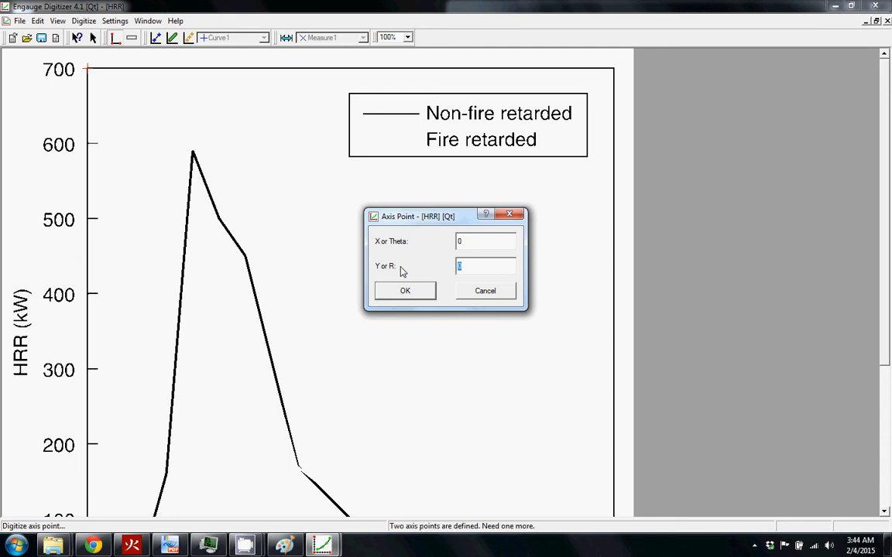
click(404, 291)
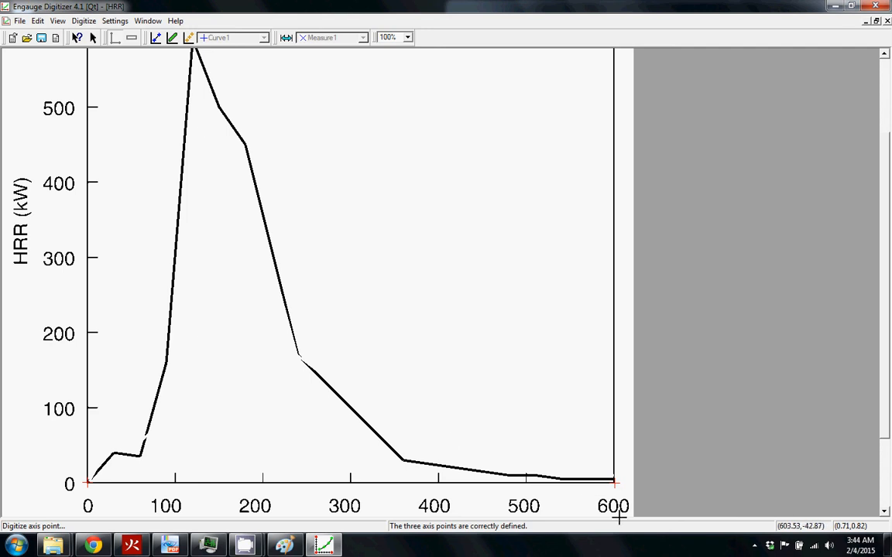
scroll(down, 3)
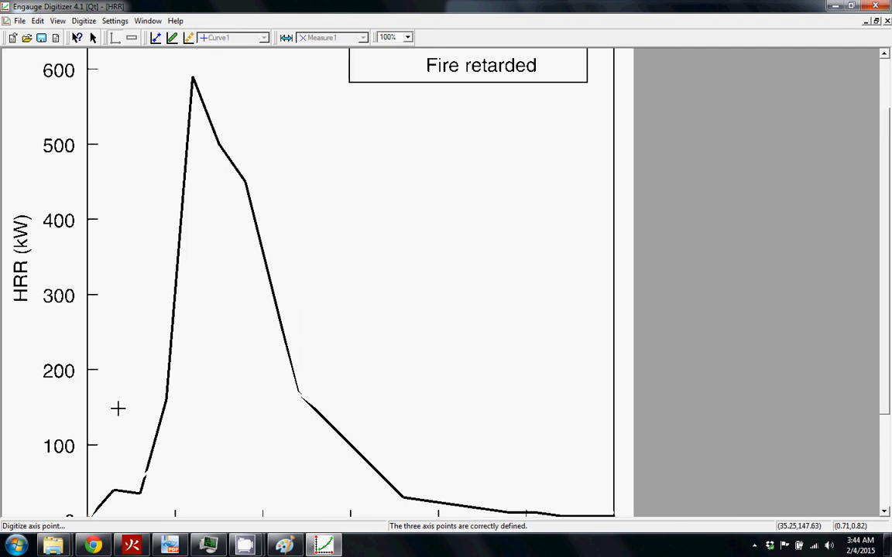
scroll(down, 3)
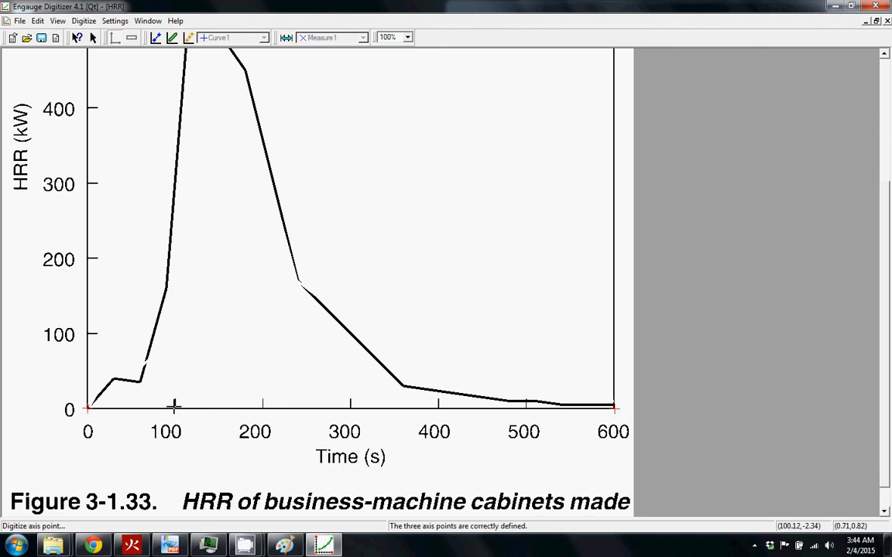
mouse_move(123, 245)
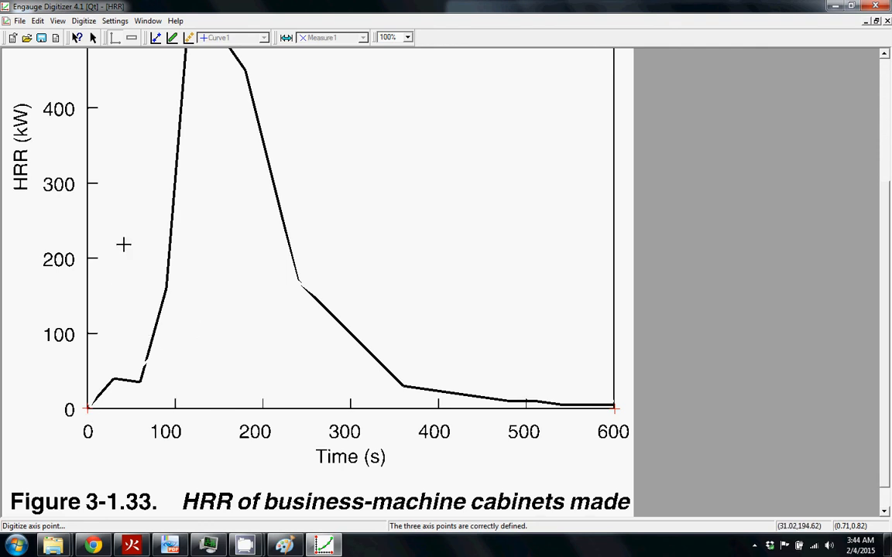
scroll(down, 3)
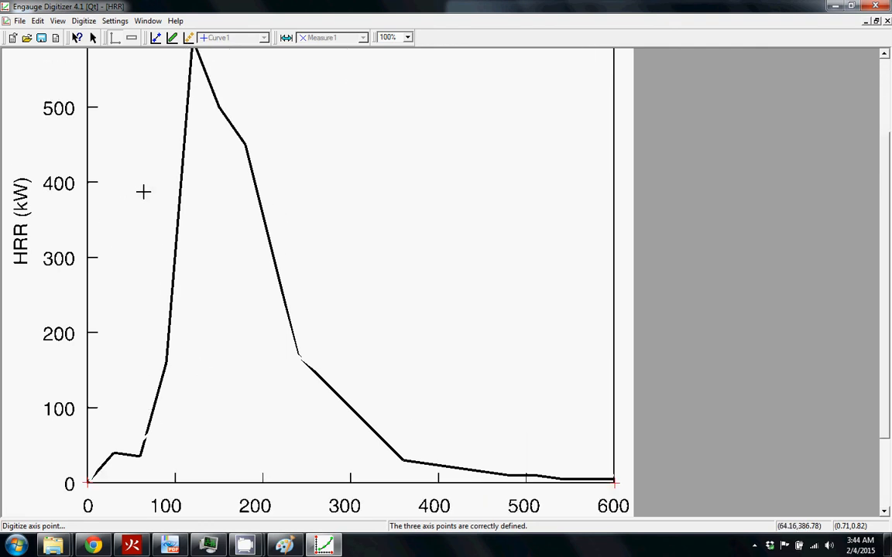
mouse_move(243, 319)
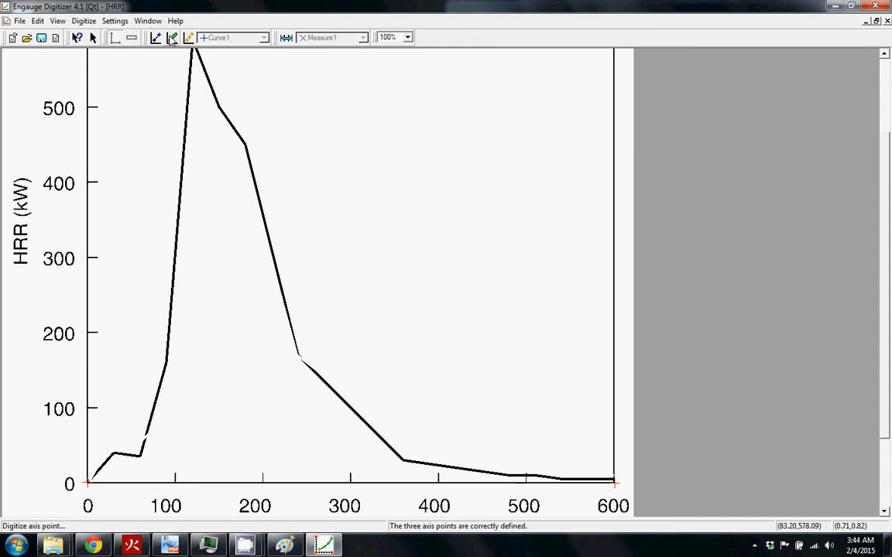
mouse_move(189, 37)
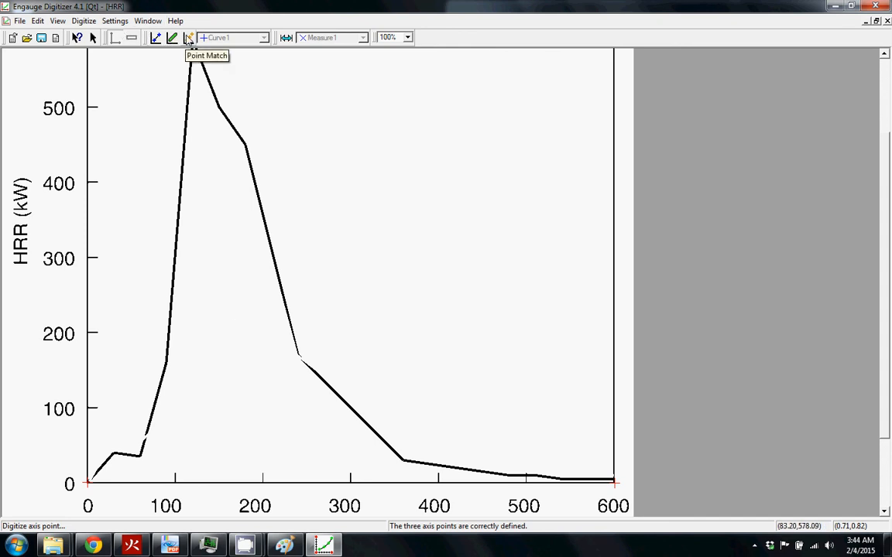
mouse_move(158, 37)
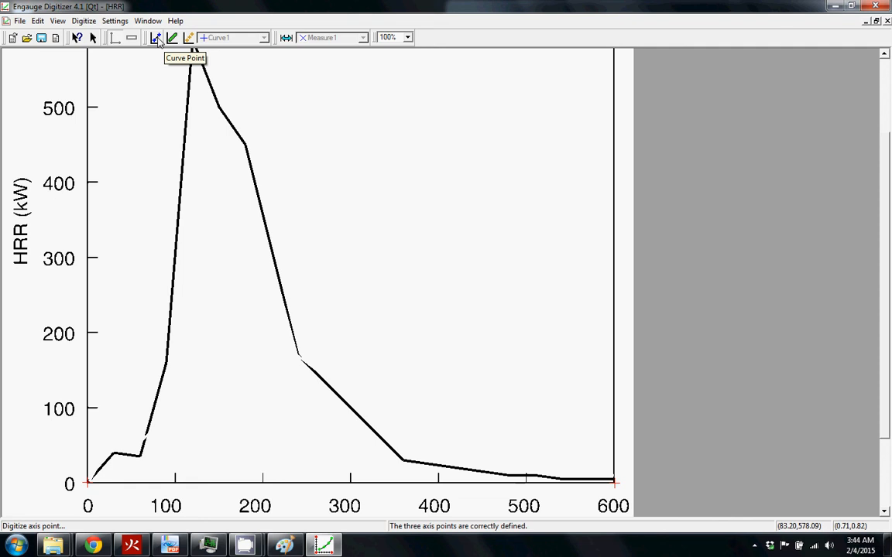
Place curve points along the HRR curve: initial rise, steep climb near 470 kW, past the peak, descent near 180 kW
click(154, 37)
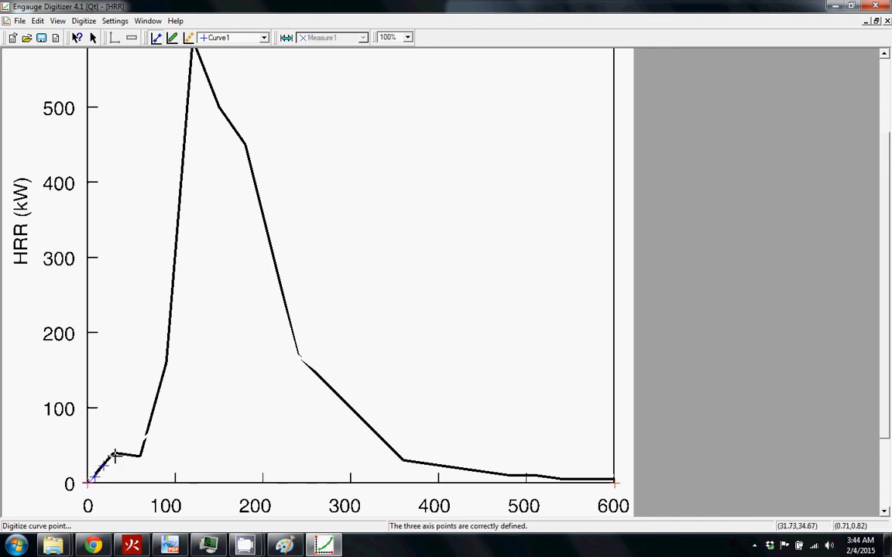
click(136, 455)
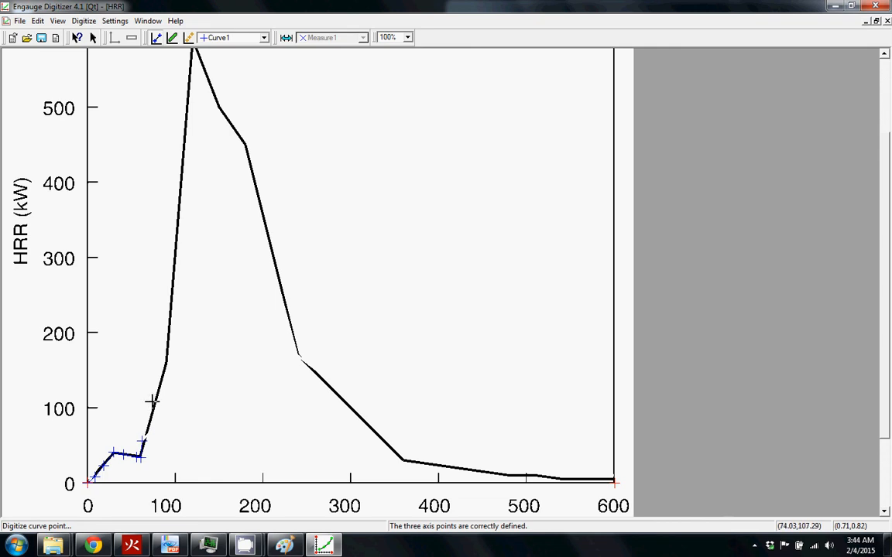
click(169, 335)
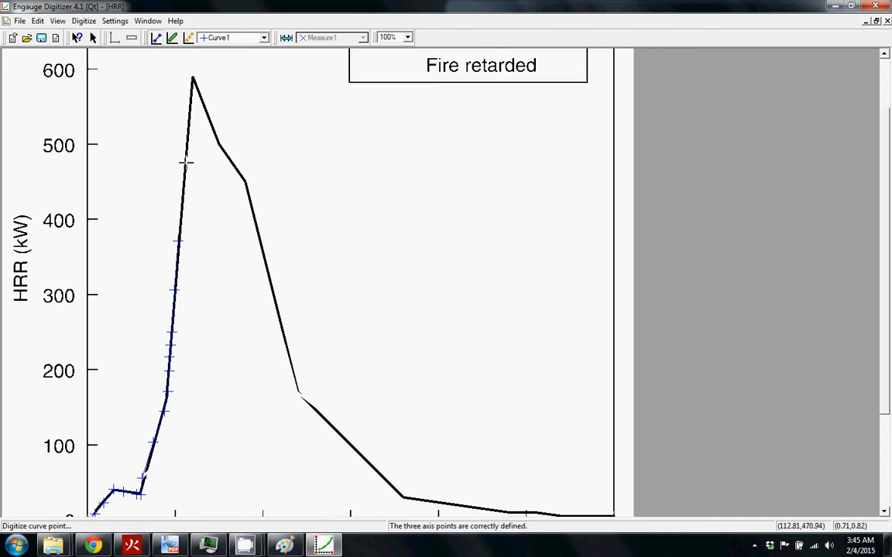
click(193, 80)
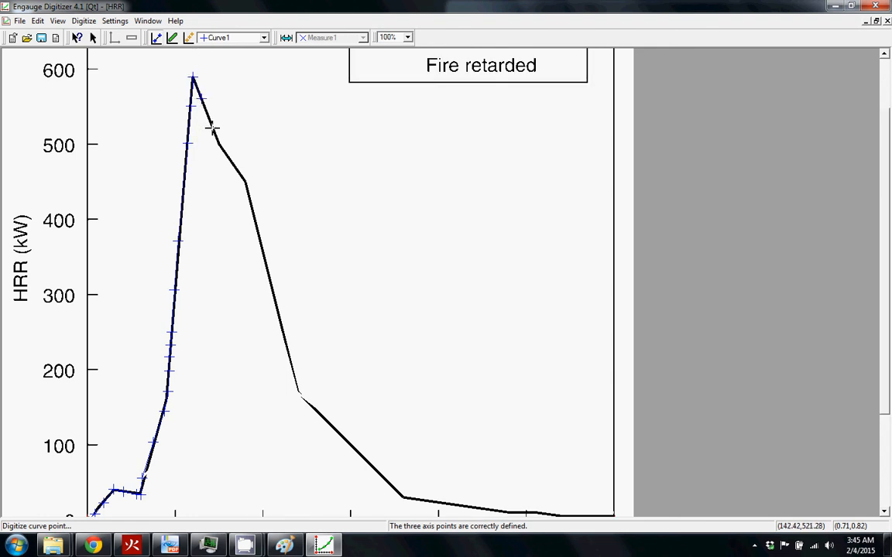
click(241, 178)
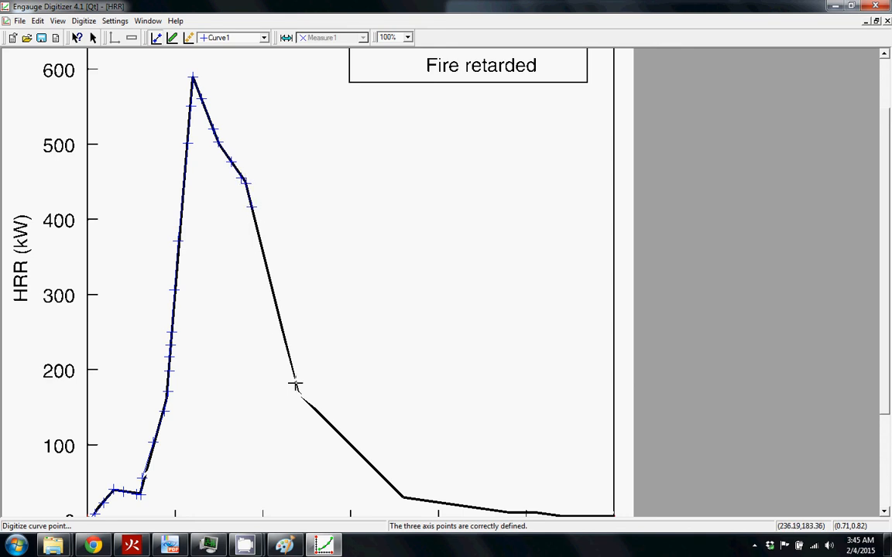
click(297, 393)
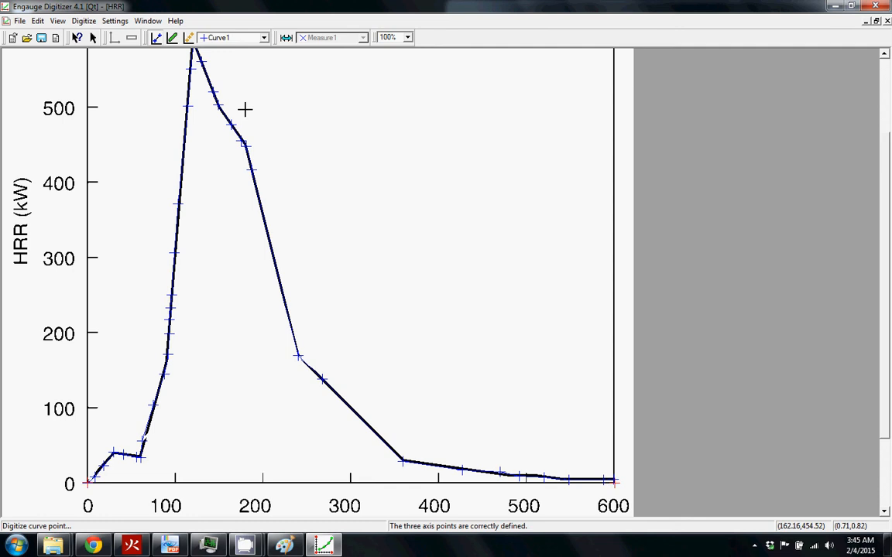
click(406, 37)
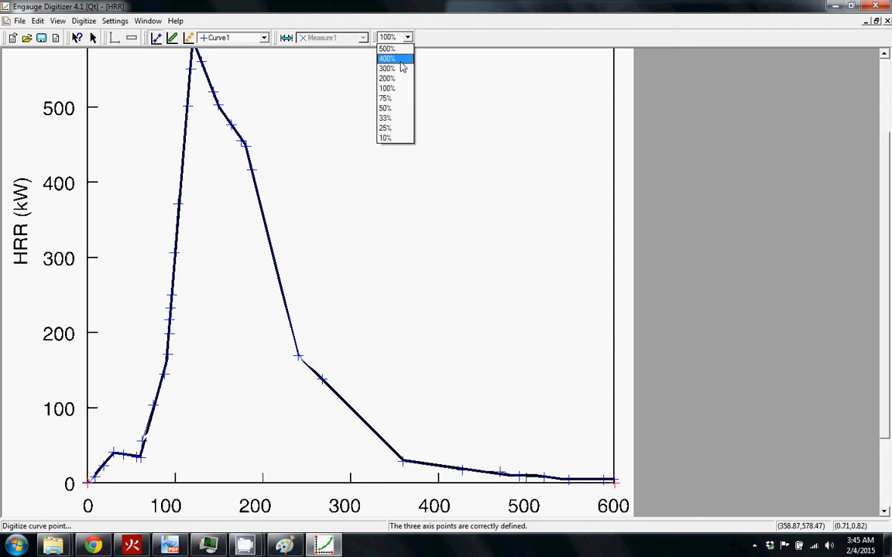
Set the view to 50% zoom and export the digitized curve points as HRR.csv
click(385, 98)
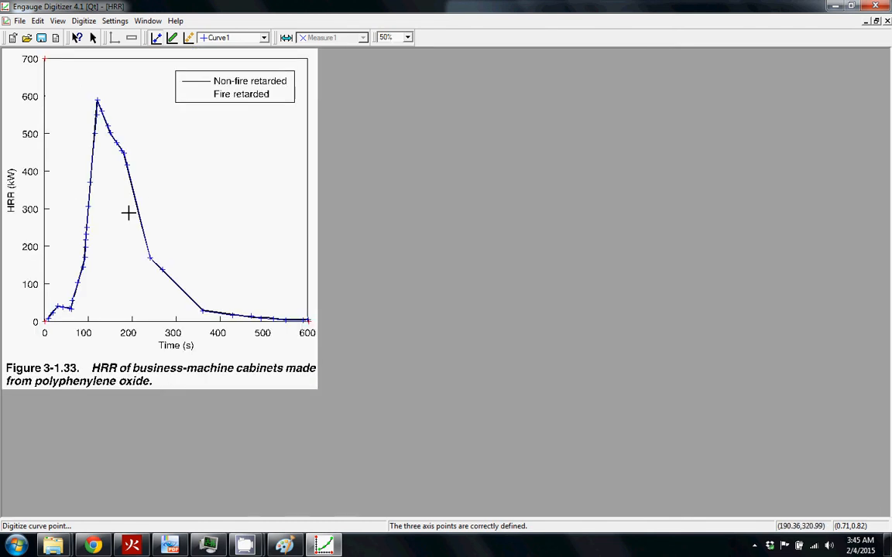
click(19, 22)
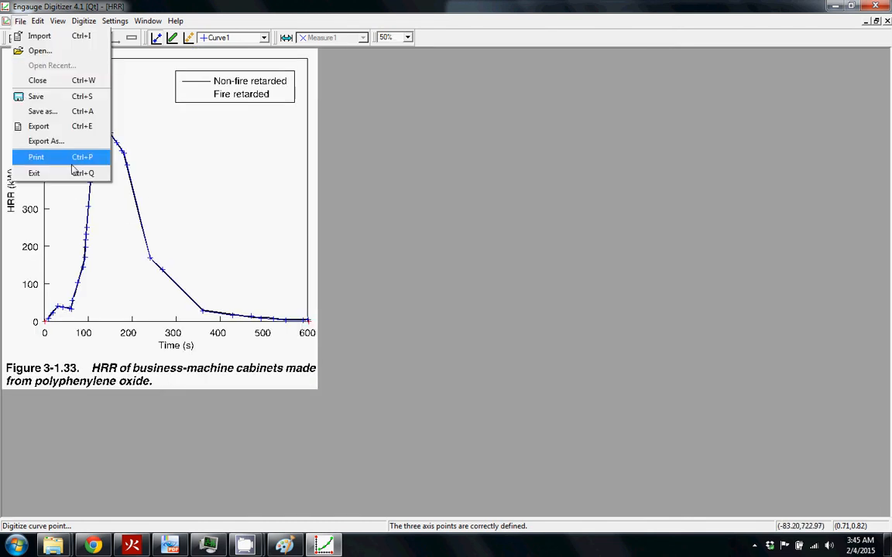
mouse_move(39, 127)
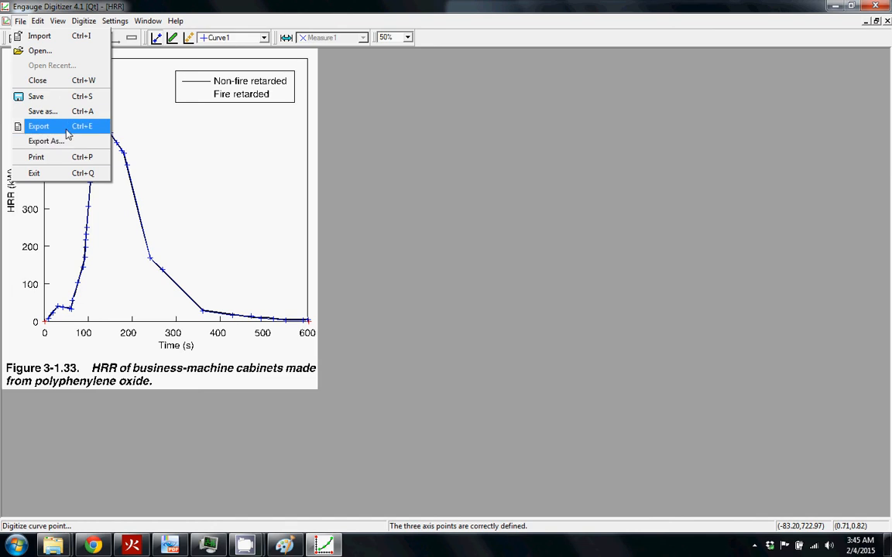
click(39, 127)
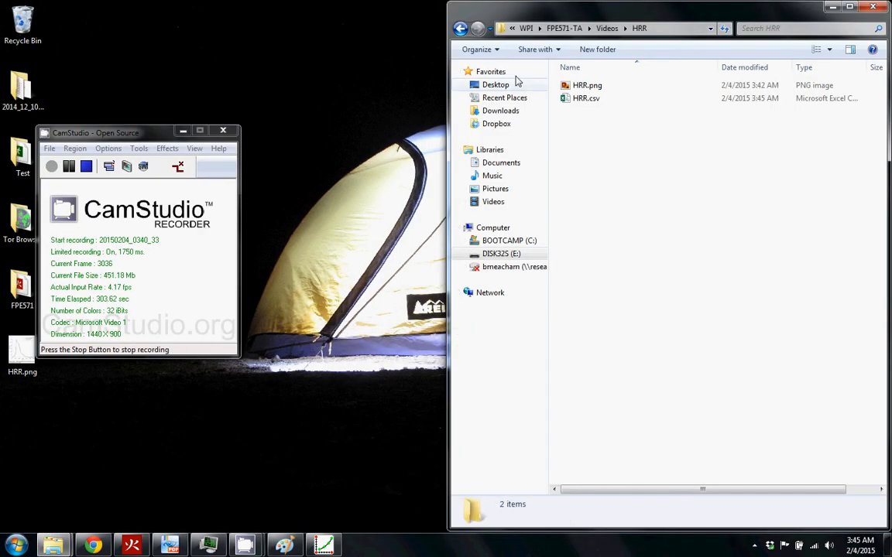
Open the exported HRR.csv in Excel from the HRR folder
click(585, 99)
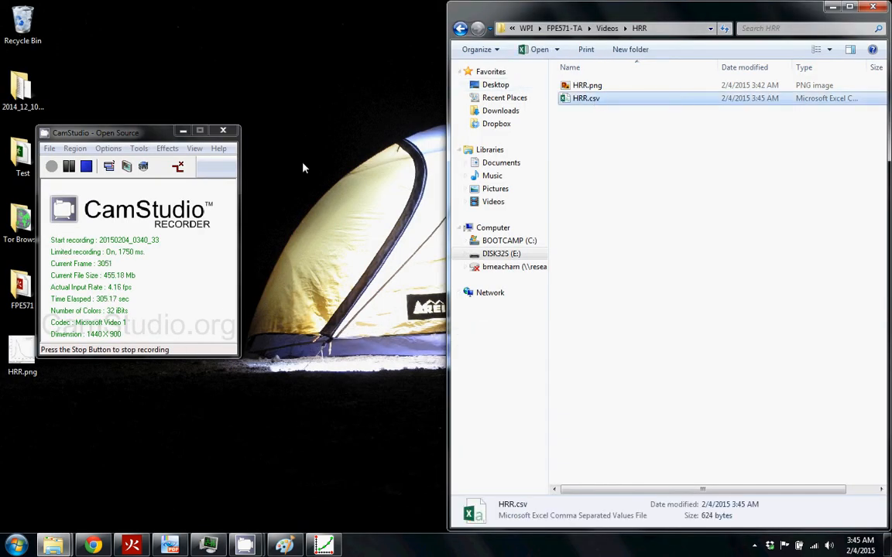
double_click(585, 100)
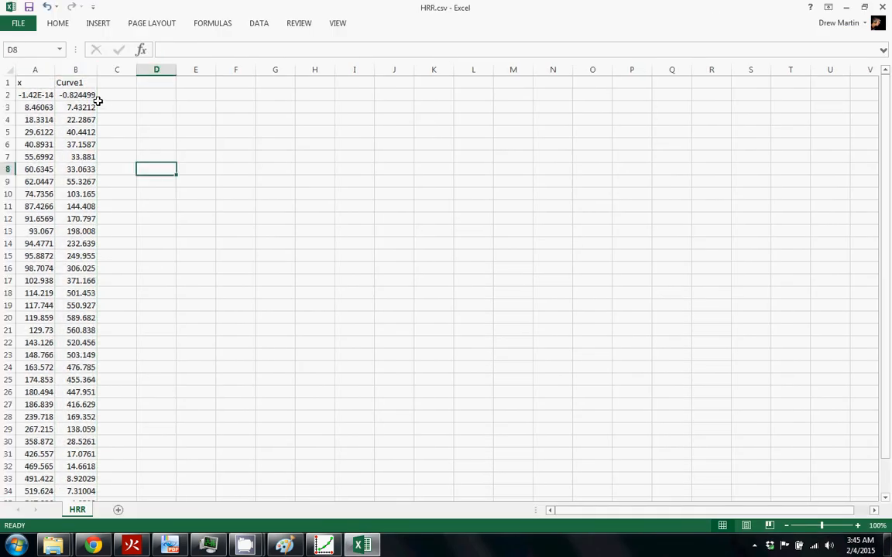
Rename header A1 to 'Time (s)' and header B1 to 'HRR (kW)'
click(34, 82)
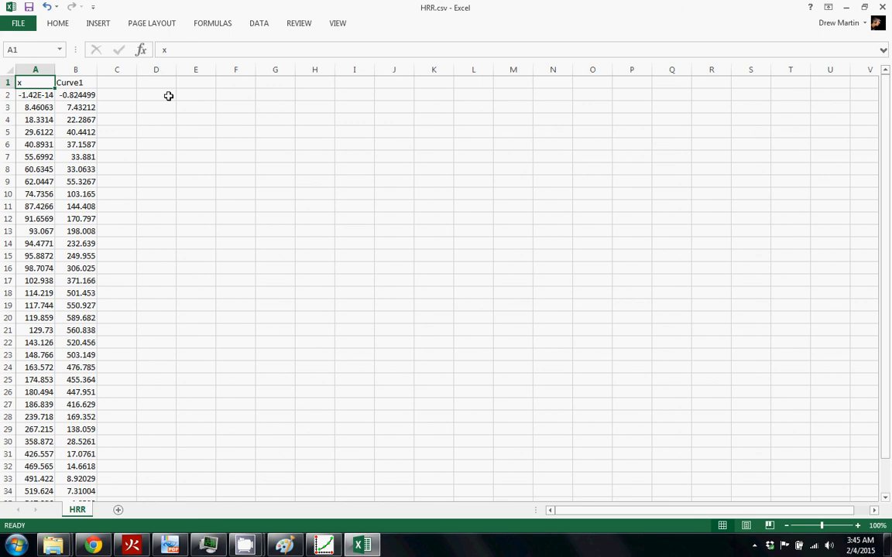
text(Time (s)
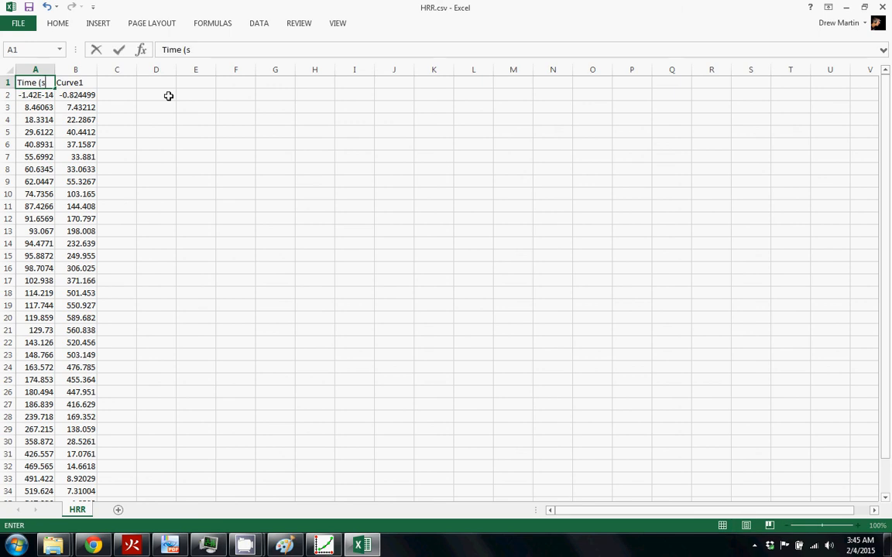
click(75, 82)
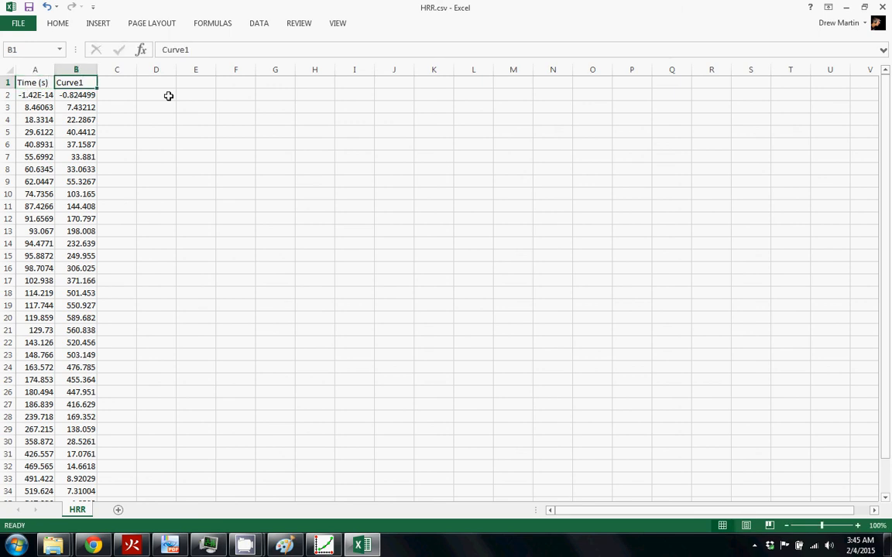
text(HRR ()
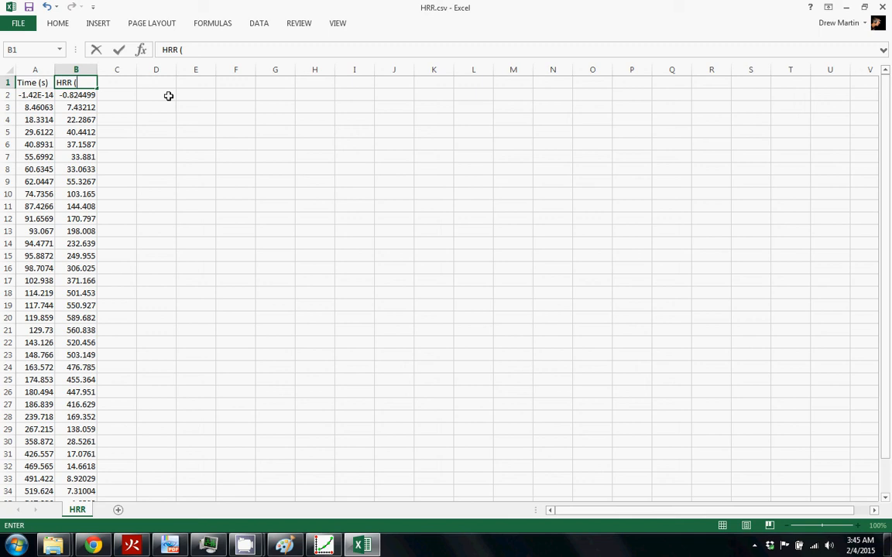
text(kW))
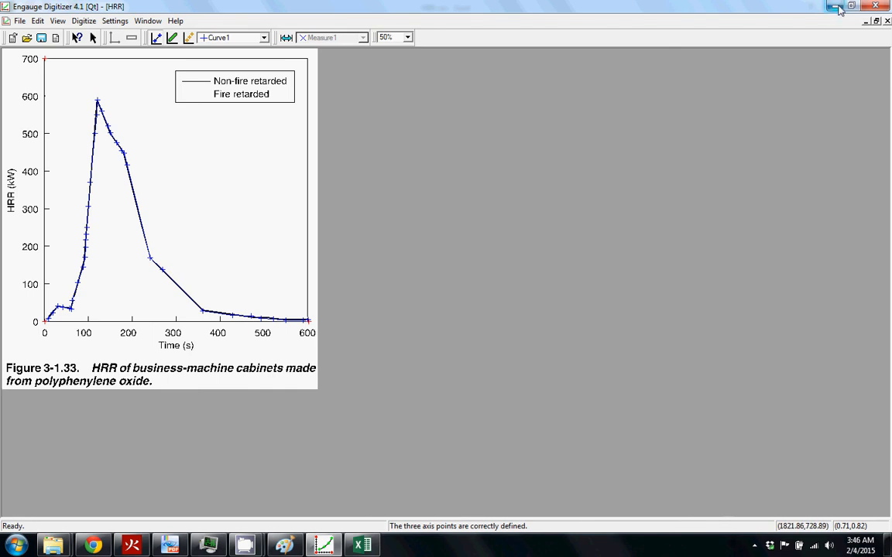
Minimize Engauge Digitizer so Excel sits beside the PyroSim model
click(362, 545)
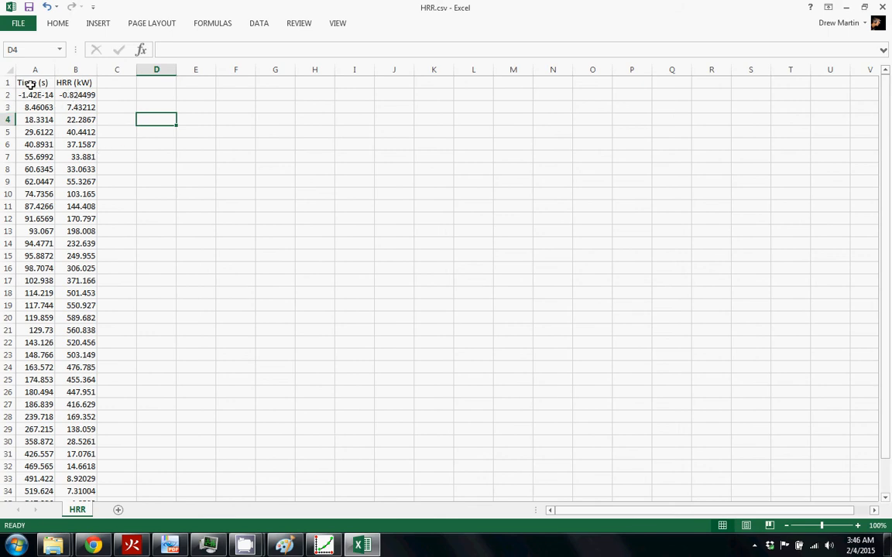
click(34, 70)
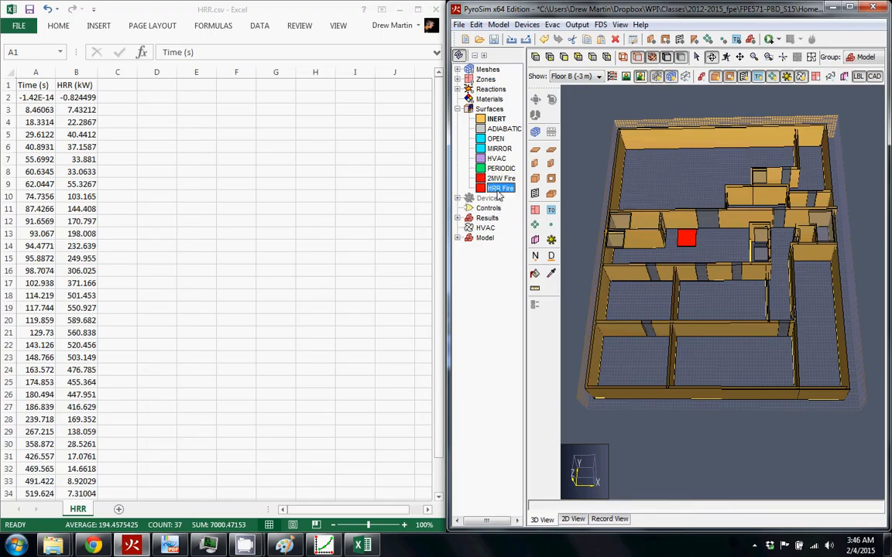
Set the HRR Fire surface's Ramp-Up Time to Custom, view its empty values table, then cancel it
double_click(502, 188)
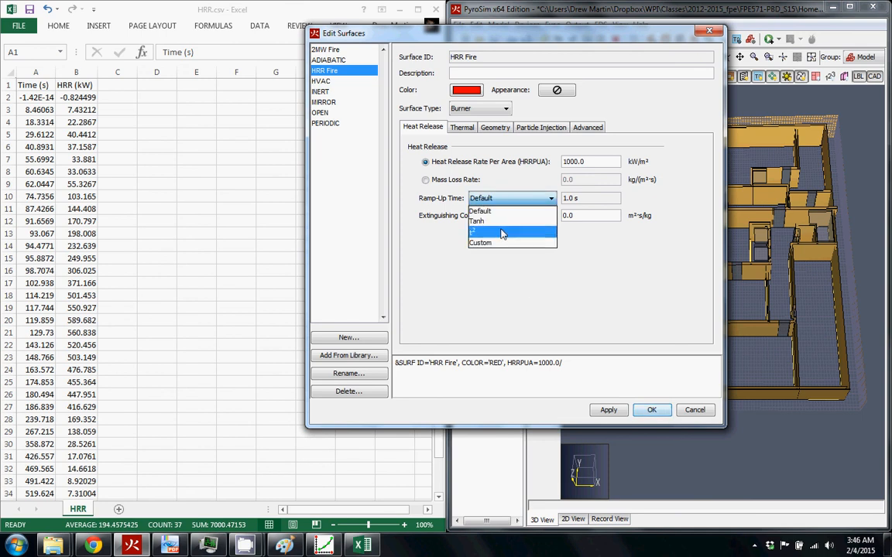
click(480, 242)
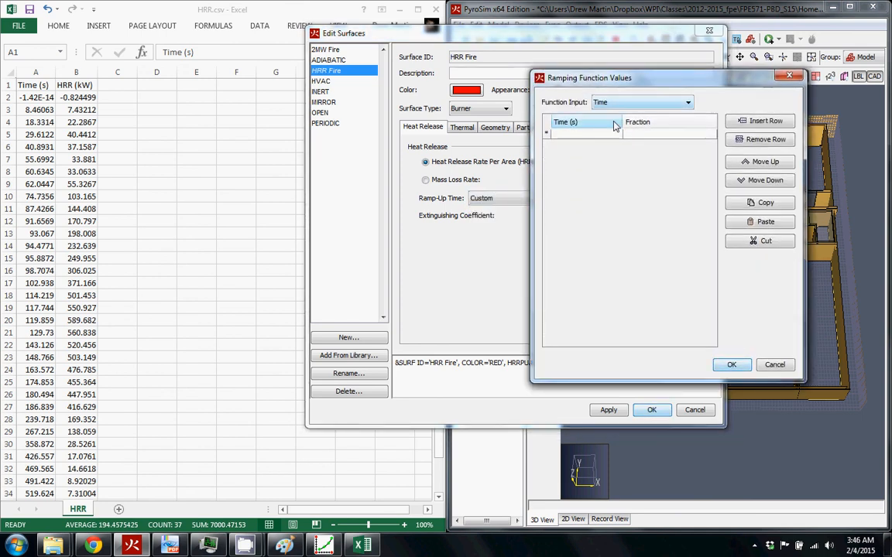
click(585, 133)
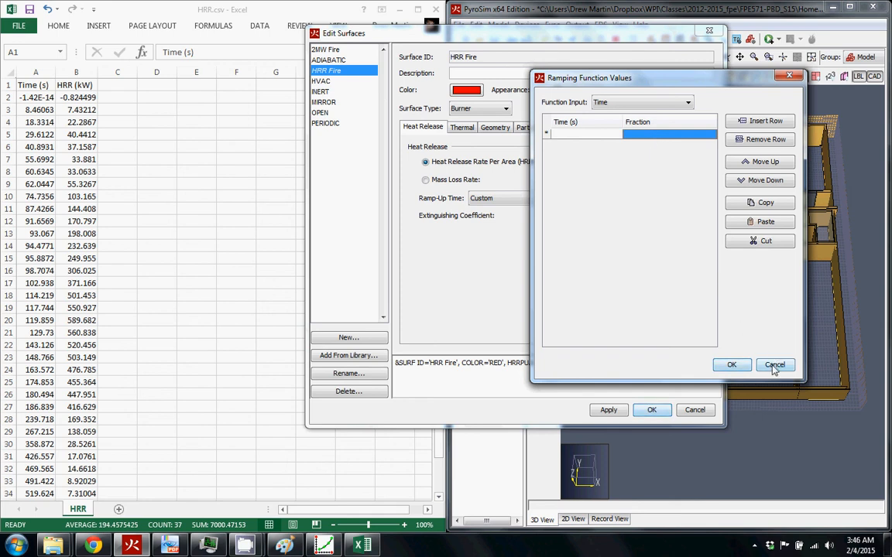
click(774, 365)
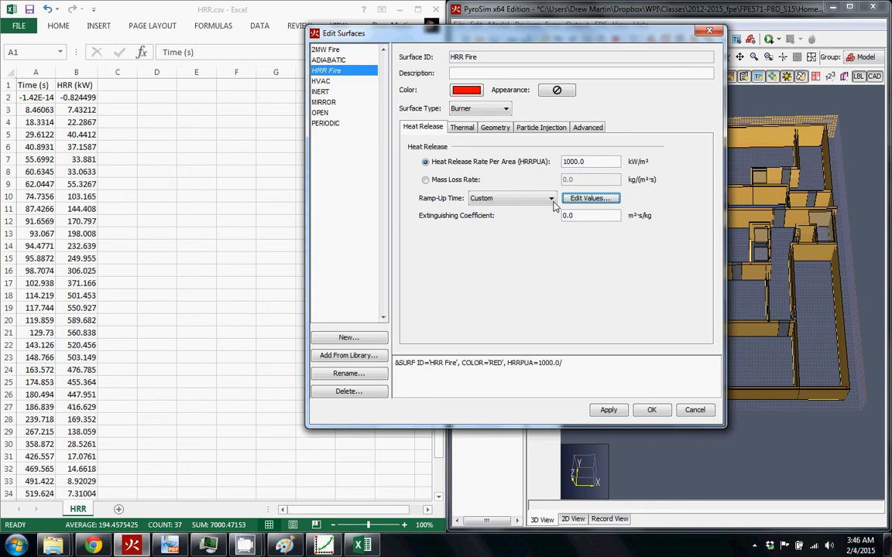
mouse_move(694, 409)
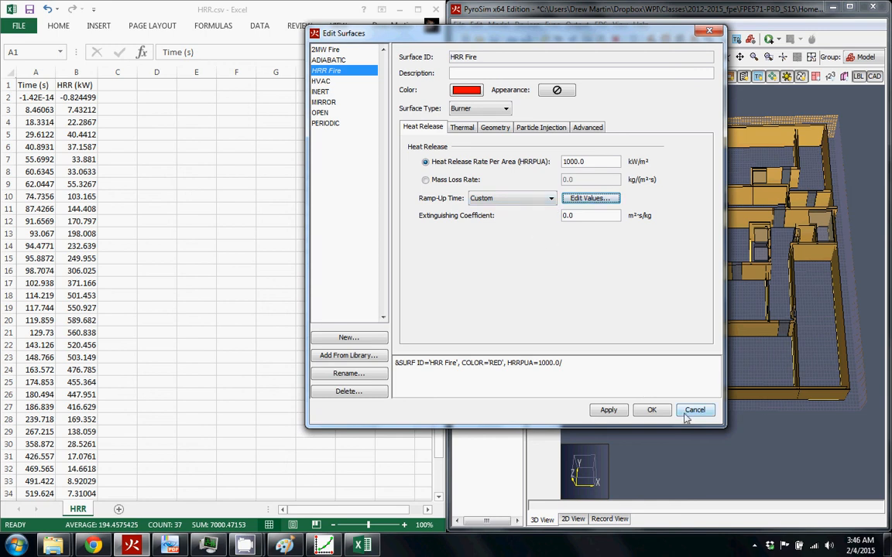
mouse_move(595, 150)
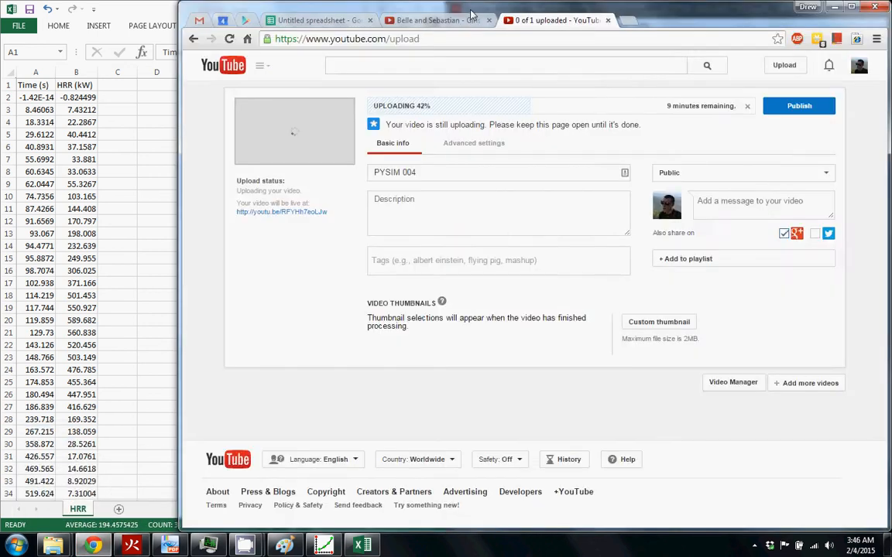
Copy the HRRPUA value 679.6881313 kW/m² from Google Sheets cell B7 and return to Excel
click(317, 20)
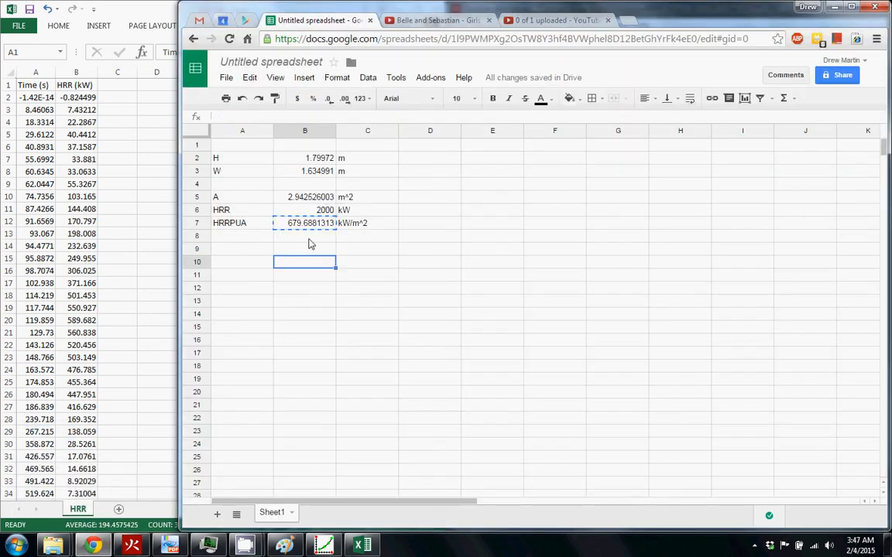
click(304, 223)
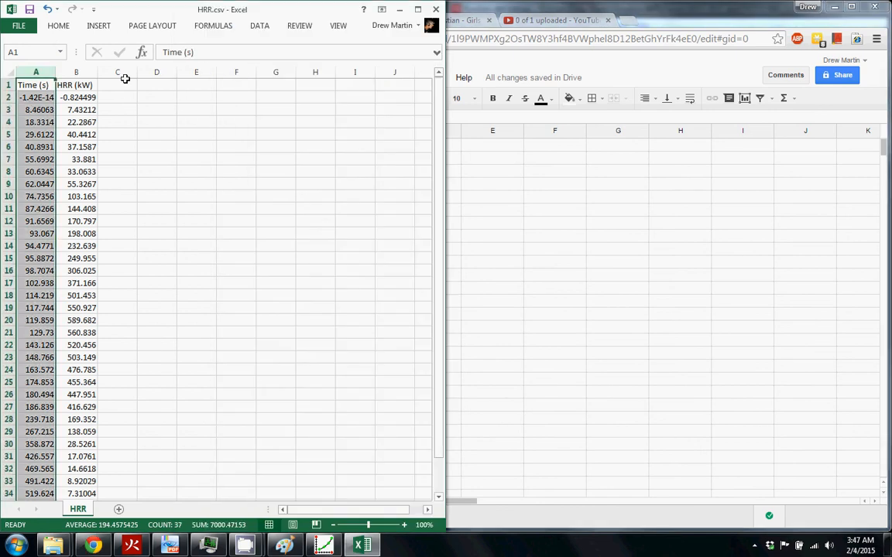
Label HRRPUA and MaxHRR cells and compute the maximum HRR 589.682 with =MAX(B:B) in G1
text(HRR)
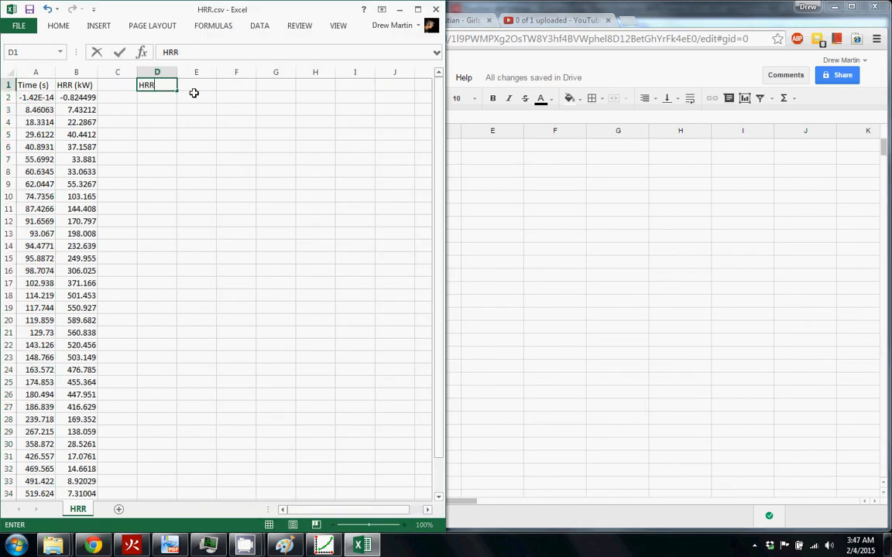
text(PUA)
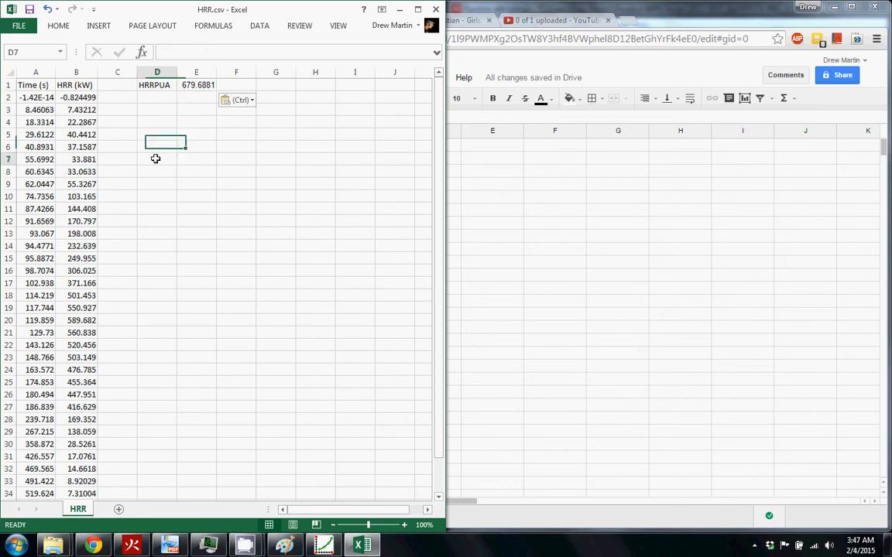
click(235, 83)
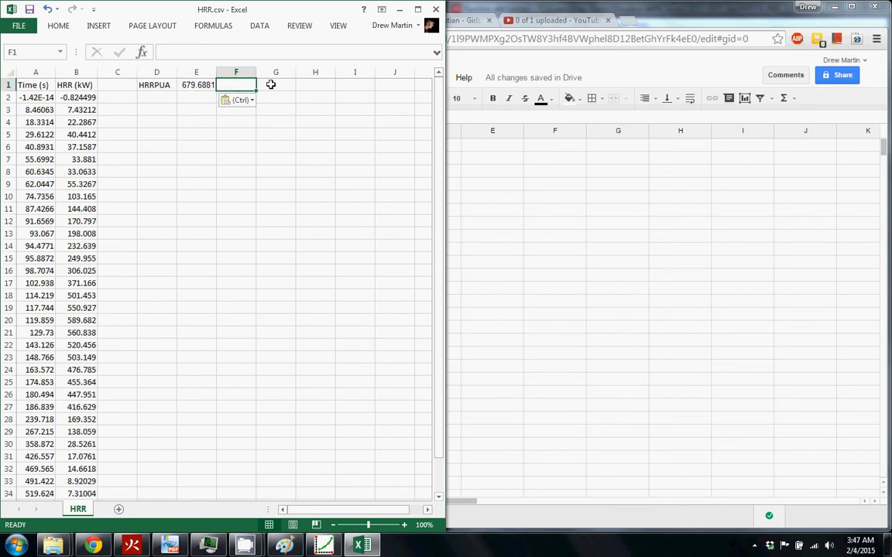
text(M)
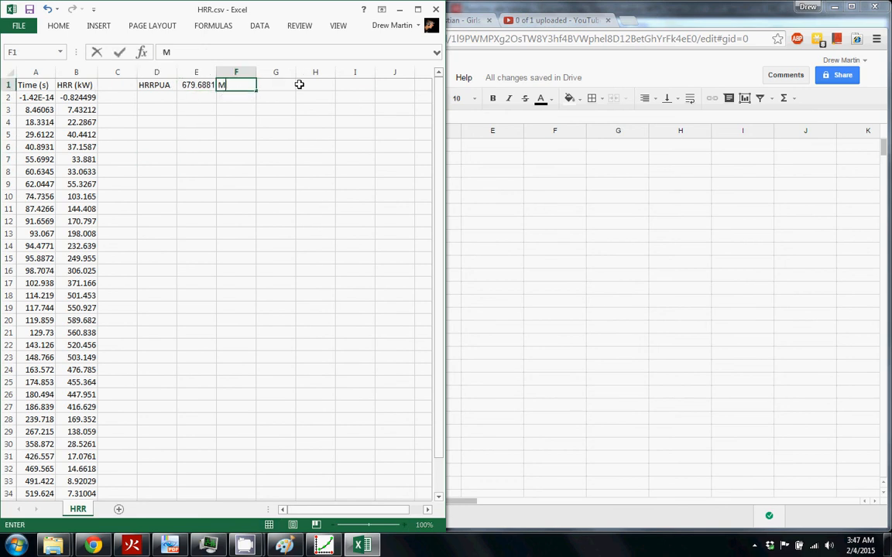
text(axHRR)
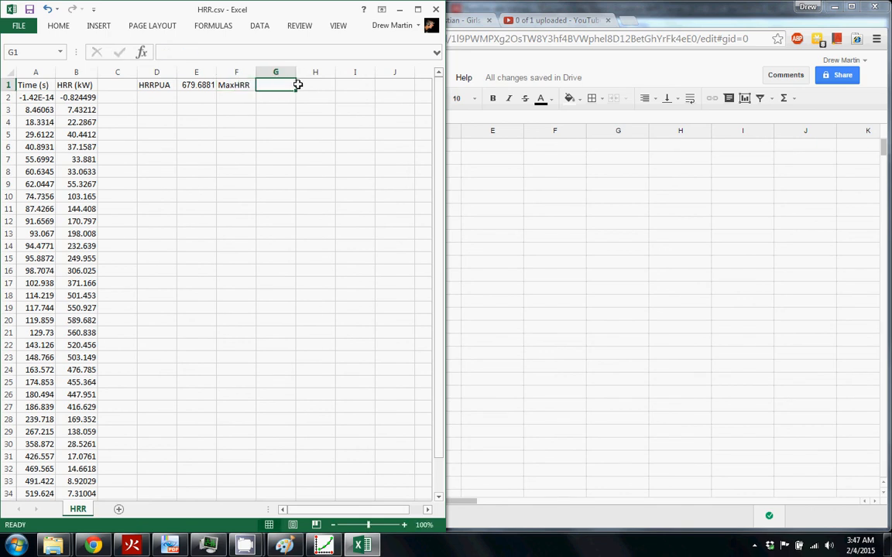
text(=)
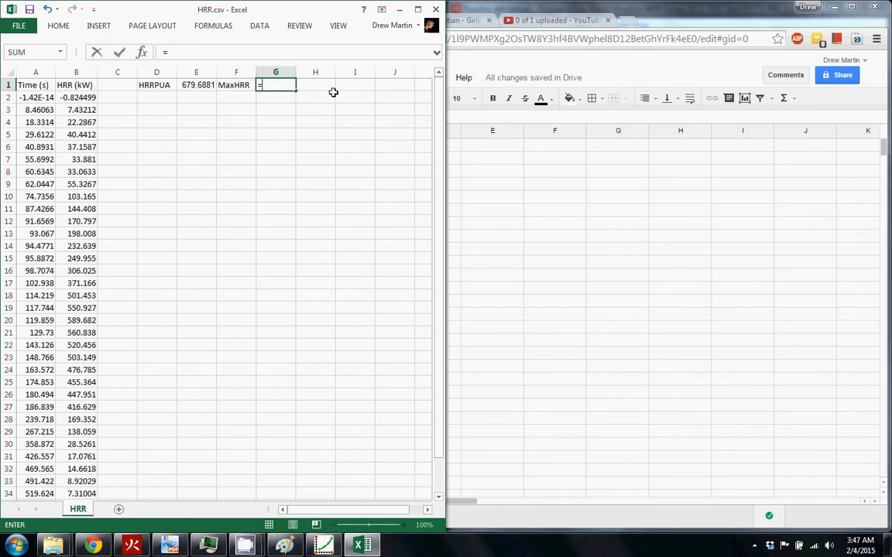
text(max)
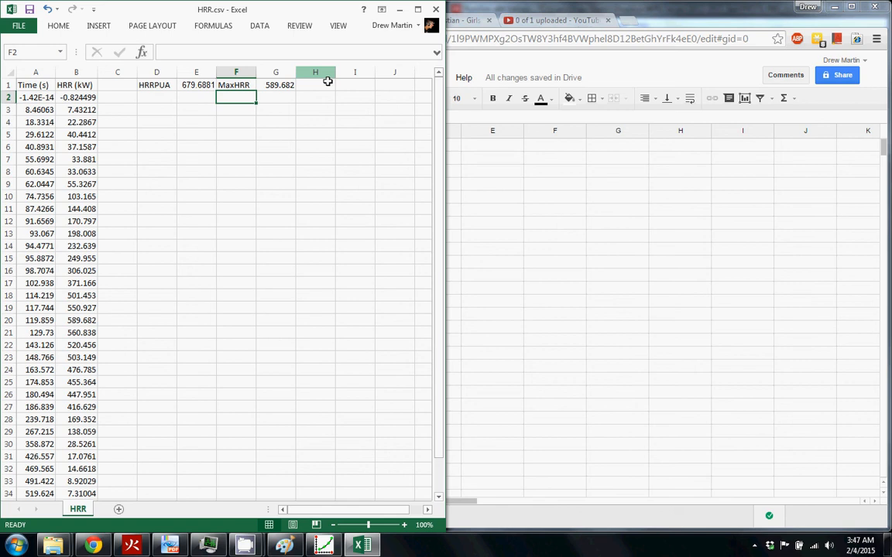
click(276, 84)
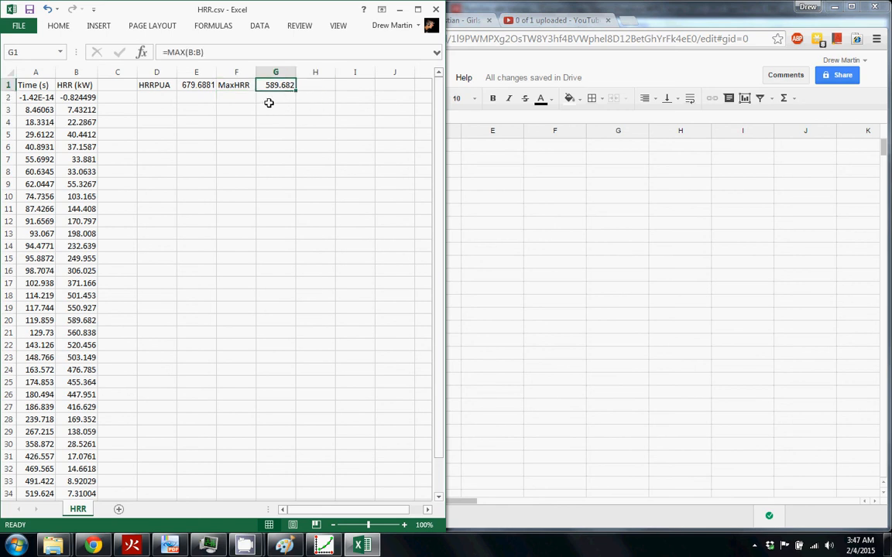
Enter Area 2.942526 in H1:I1 and compute HRRPUA 200.3999 with =G1/I1 in E1
click(195, 84)
text(=)
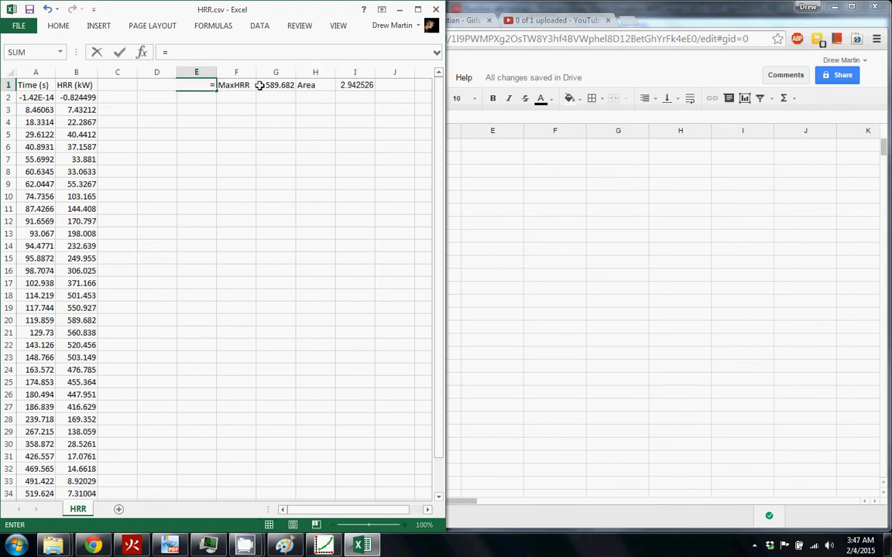
click(275, 84)
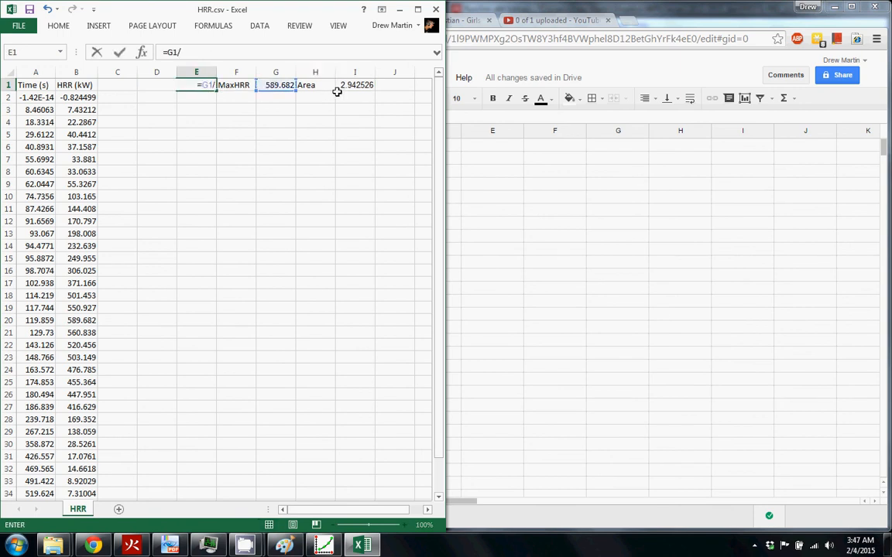
text(I1)
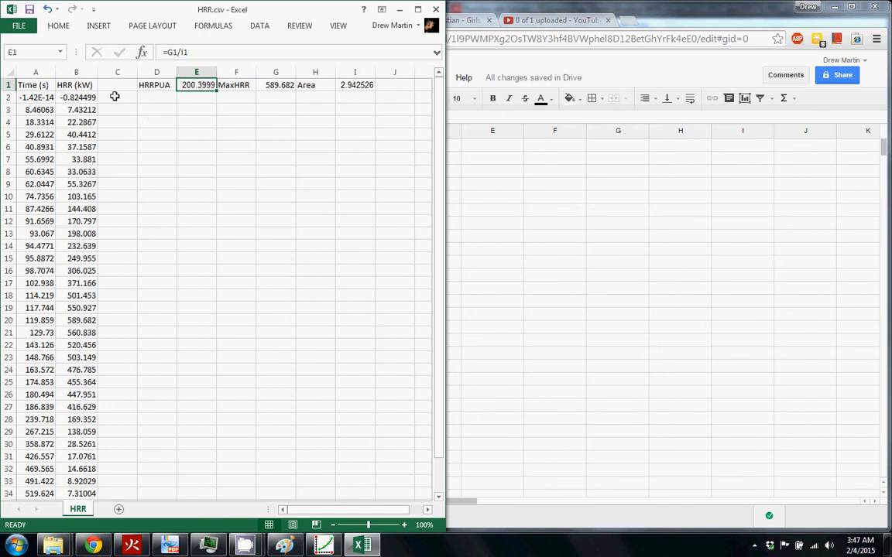
click(118, 96)
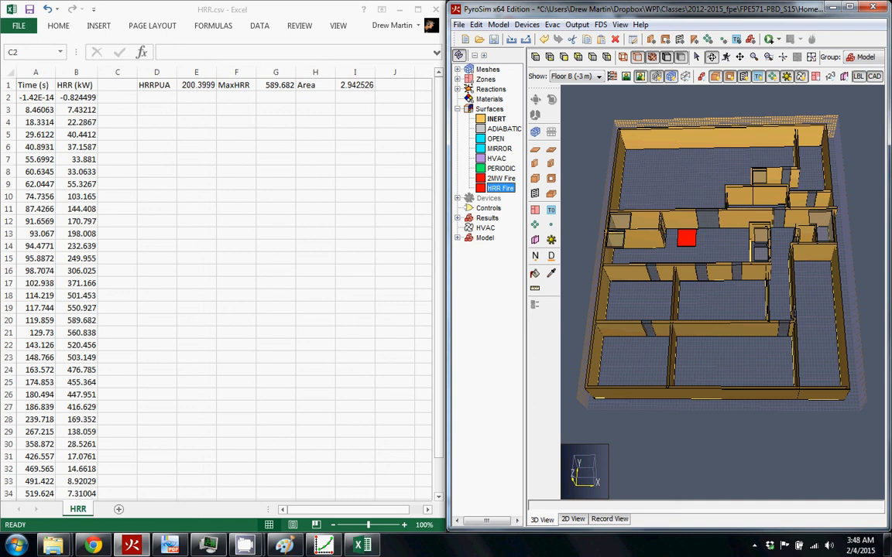
mouse_move(510, 198)
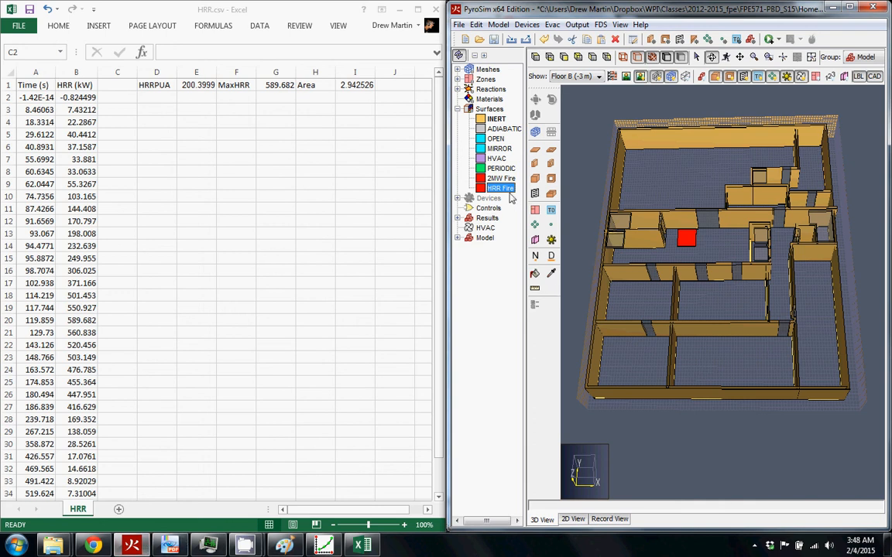
Set HRR Fire's Ramp-Up Time to Custom and bring up the empty Ramping Function Values table
double_click(501, 188)
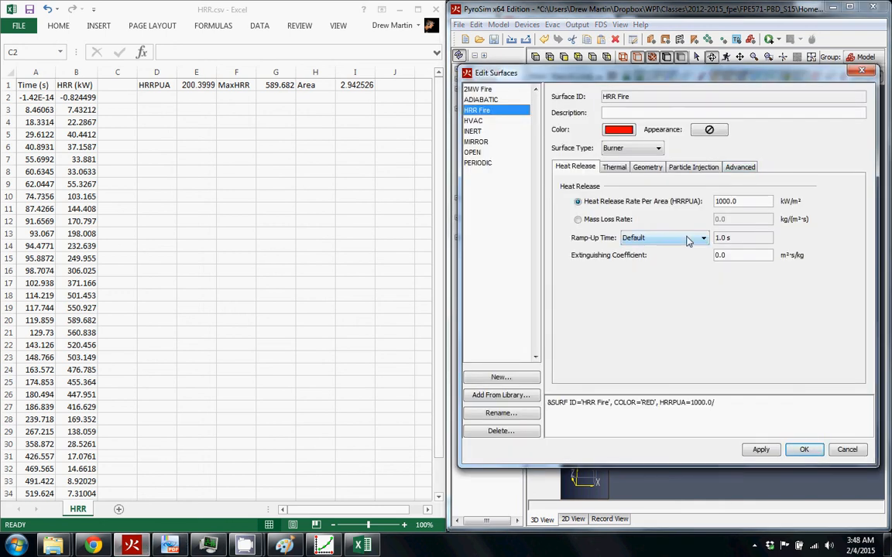
click(663, 238)
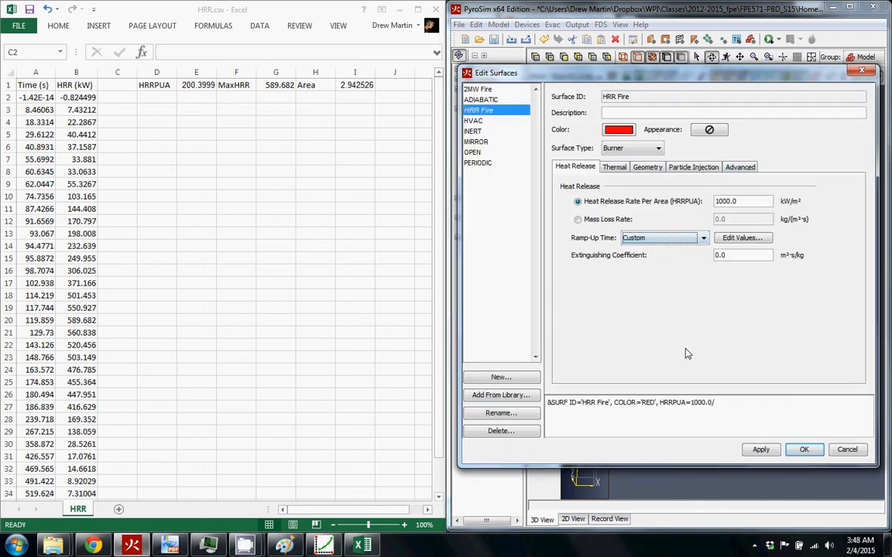
click(742, 239)
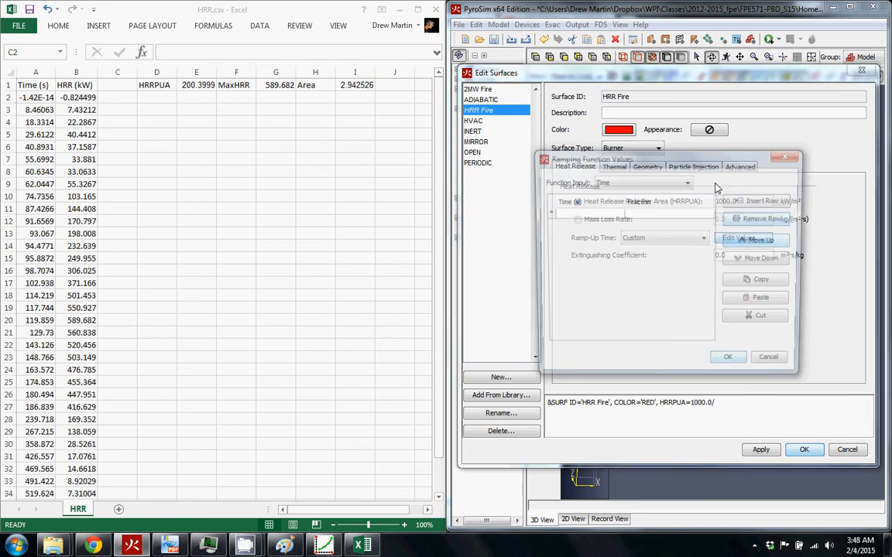
click(750, 239)
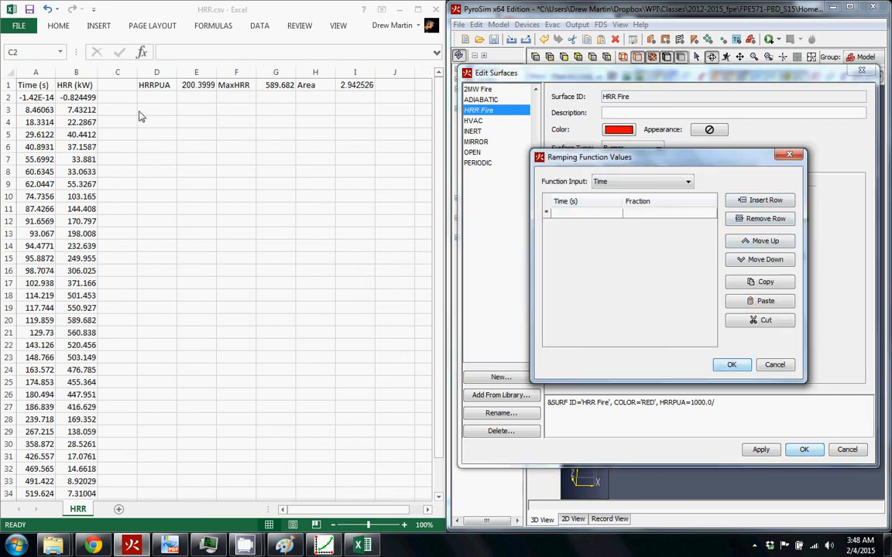
Add a Frac column with =B2/$G$1 filled down, giving each HRR as a fraction of 589.682
click(117, 83)
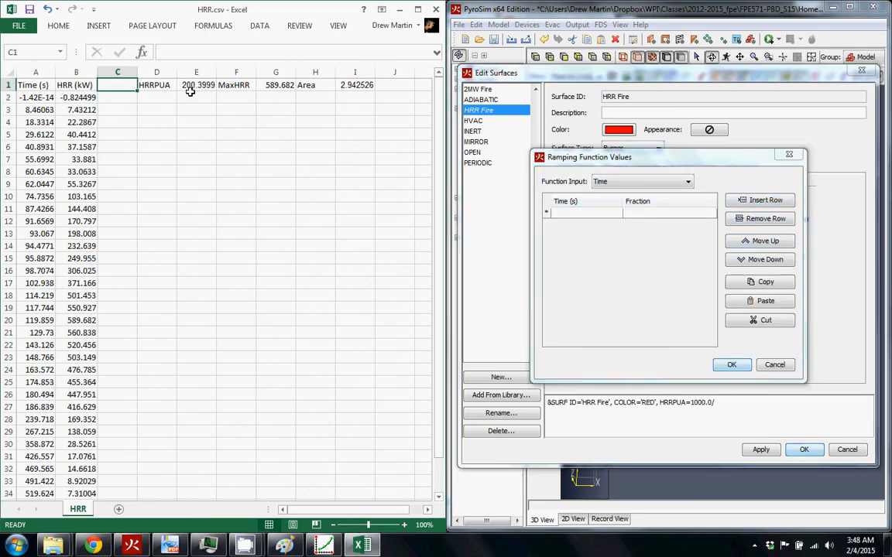
text(Fr)
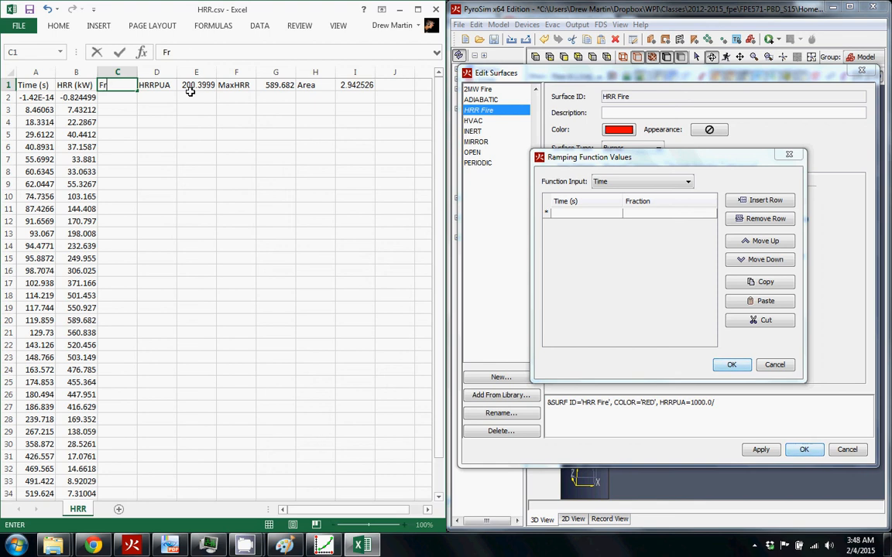
key(enter)
text(=)
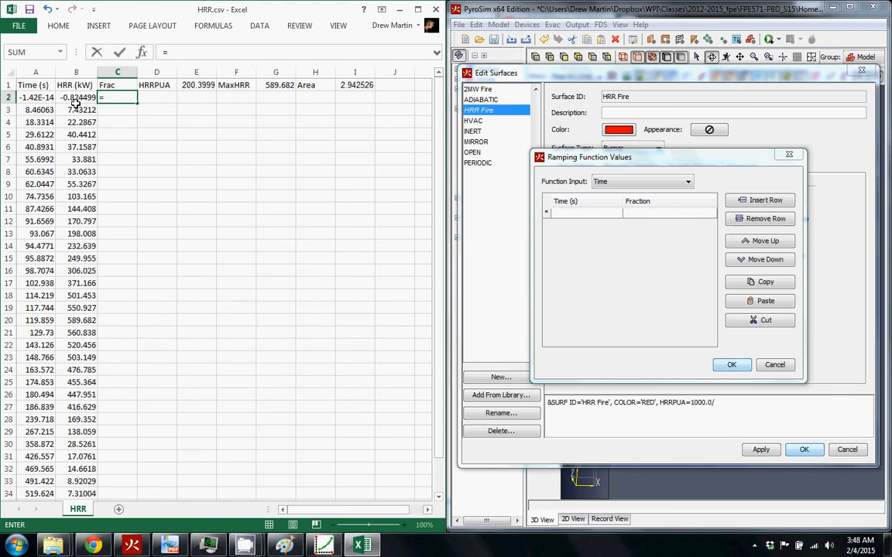
text(B2/)
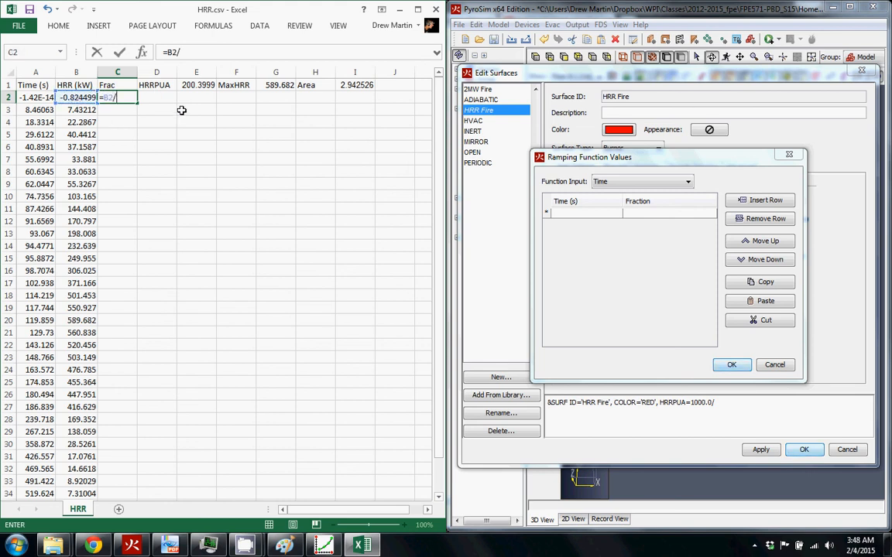
click(276, 83)
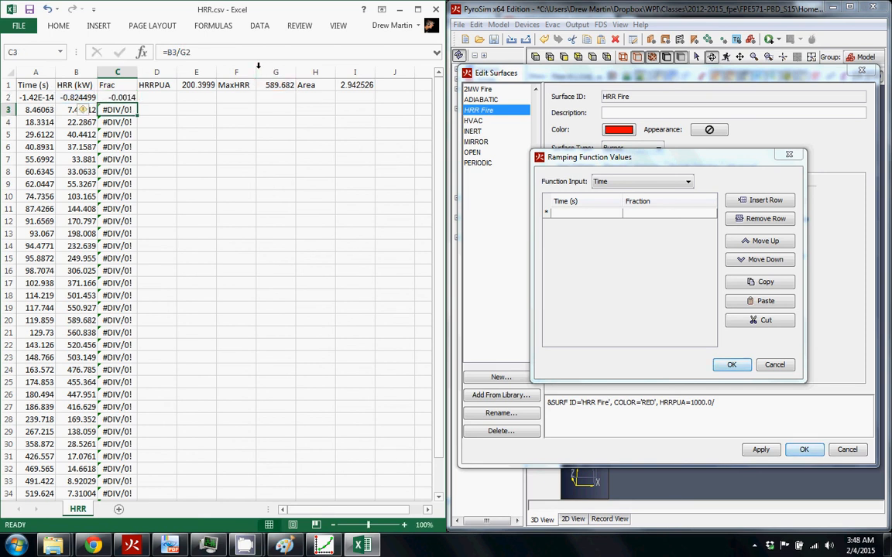
click(117, 96)
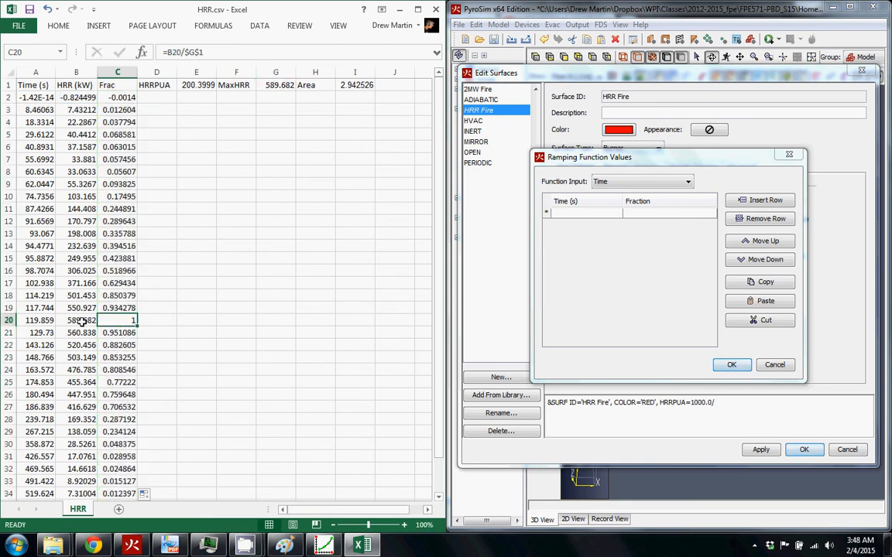
Hide the HRR column B and copy the time and fraction columns A:C
scroll(down, 3)
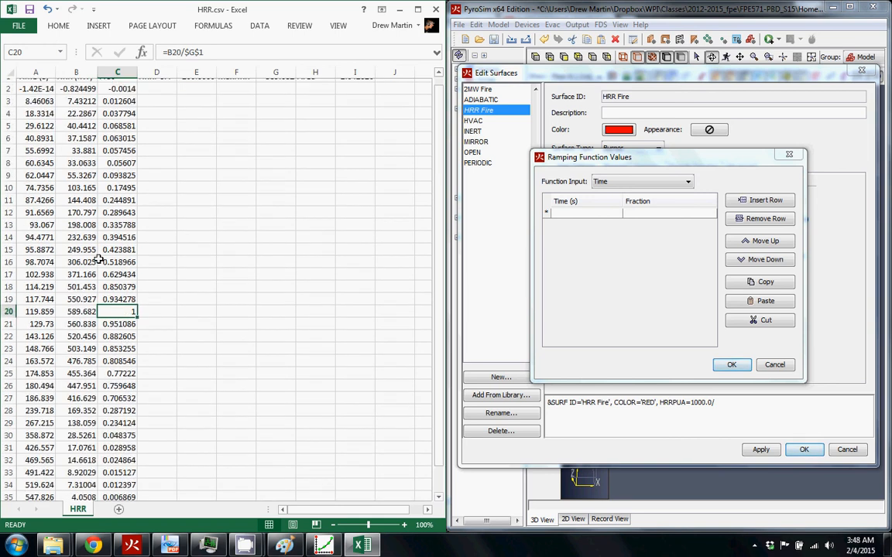
right_click(76, 73)
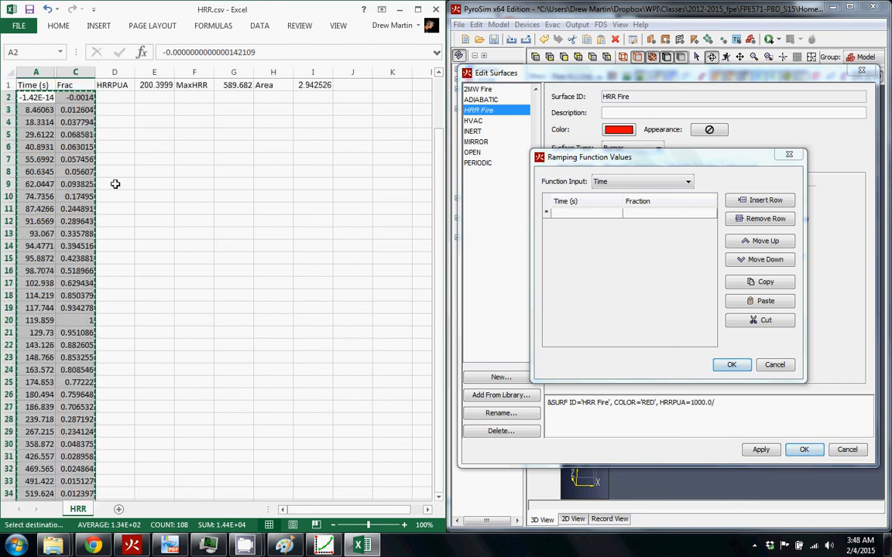
Paste the copied time–fraction values into the Ramping Function Values table and confirm
click(585, 214)
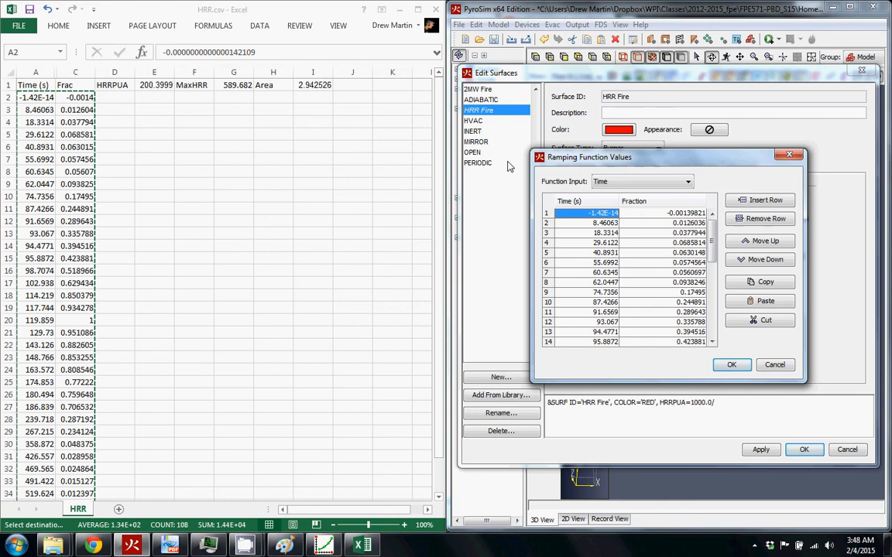
click(731, 365)
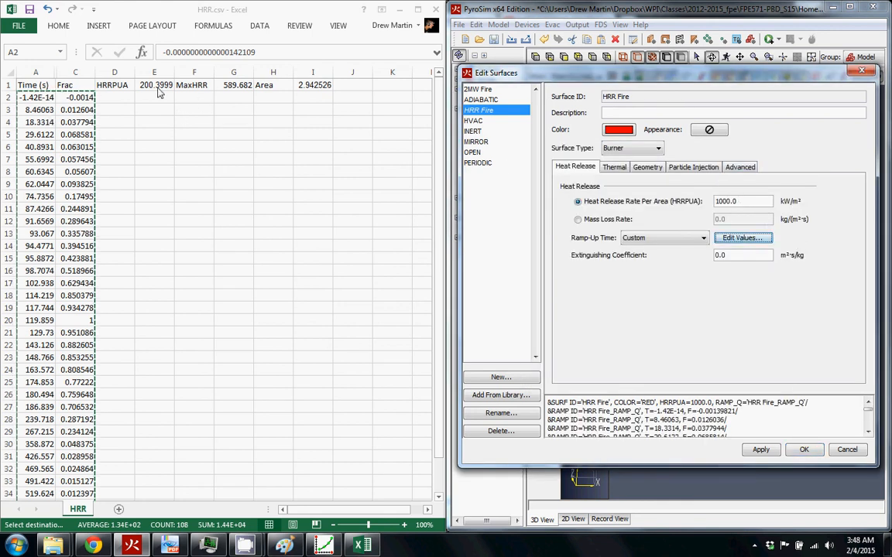
Set the HRR Fire surface's HRRPUA to 200.3999 kW/m², apply and close the settings
click(155, 86)
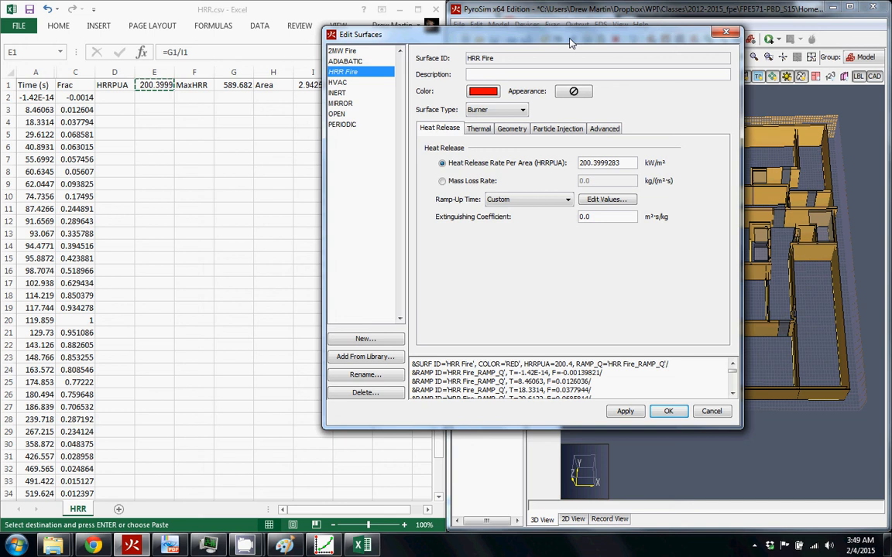
click(731, 384)
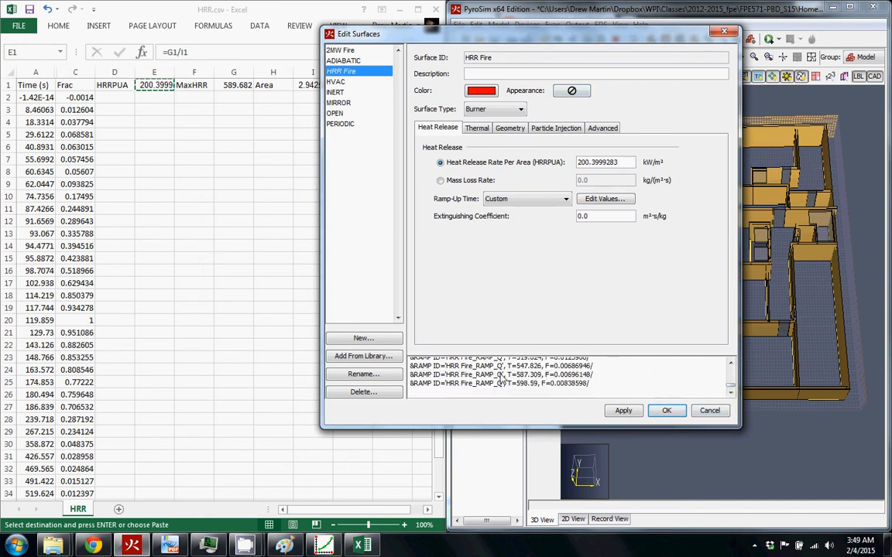
click(666, 411)
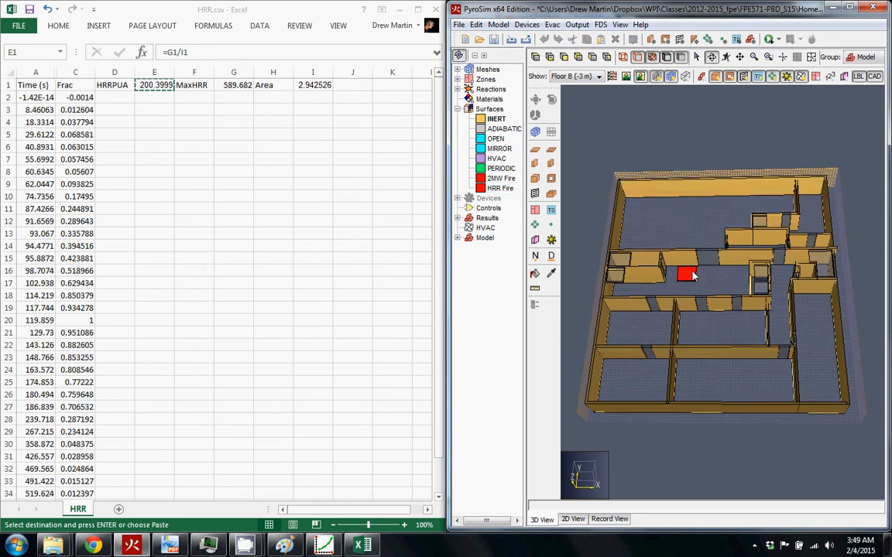
Show the fire vent's Surface choices in Vent Properties, listing HRR Fire beside 2MW Fire
double_click(687, 272)
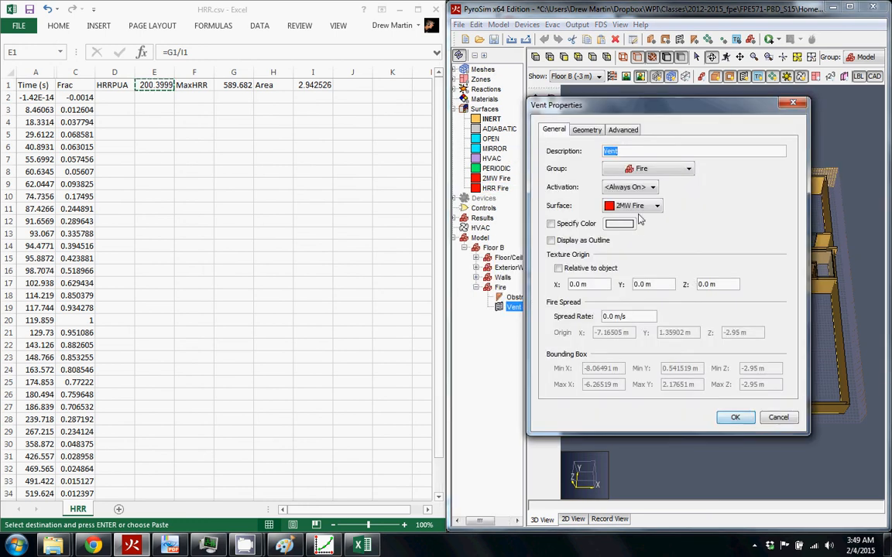
click(657, 204)
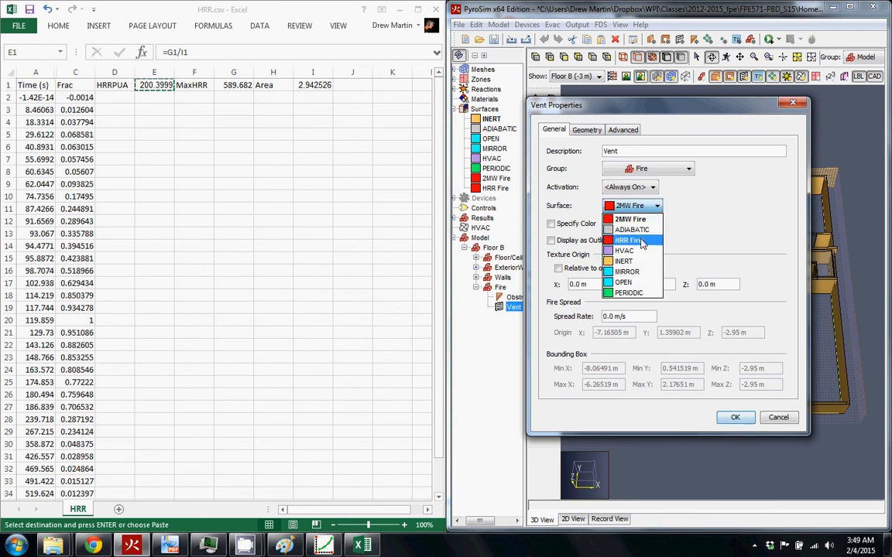